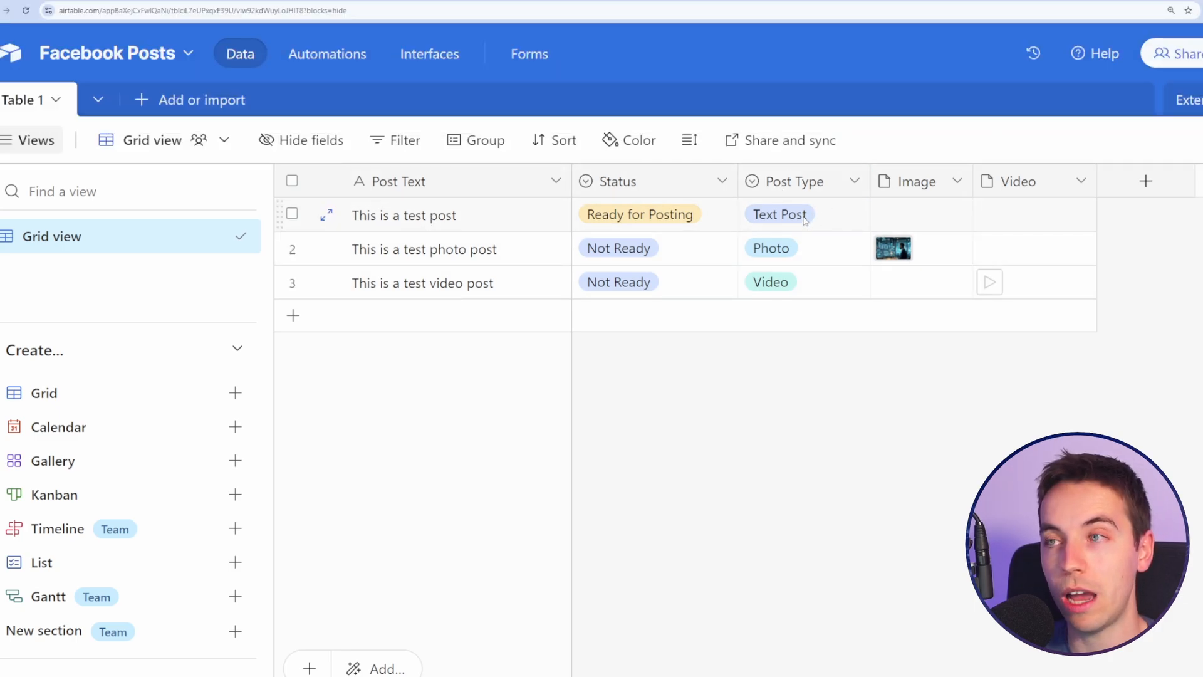
Step: Inspect the photo post's Post Type options and preview its attached photo in Airtable
click(770, 248)
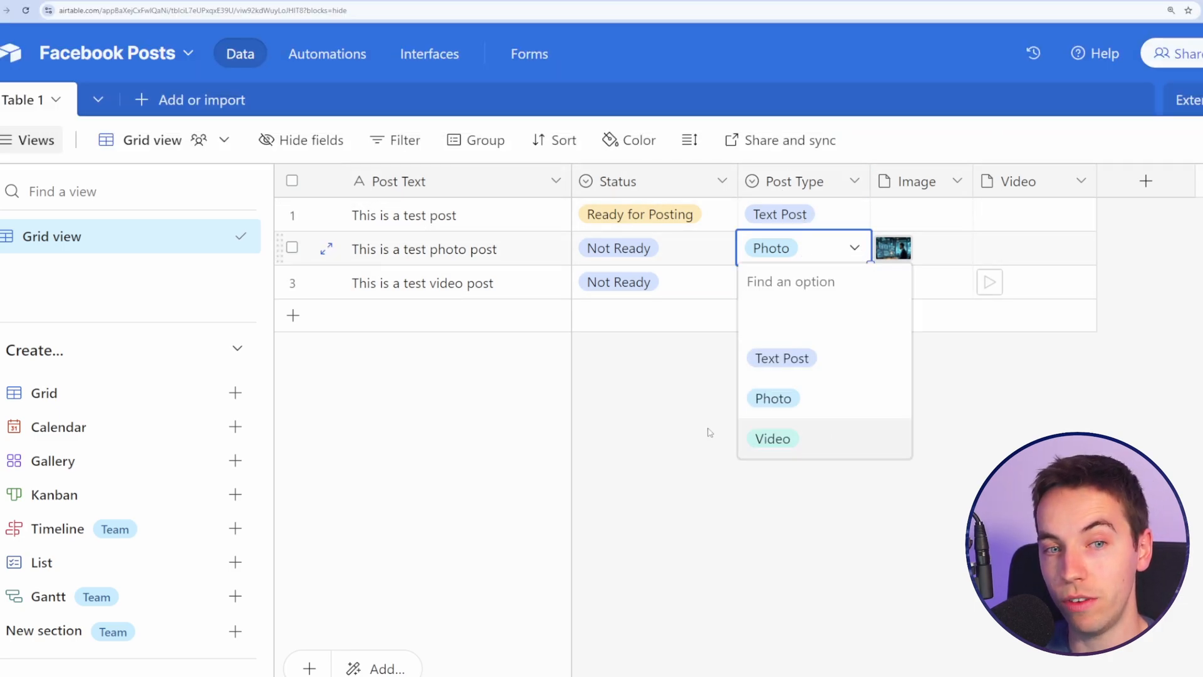
click(892, 248)
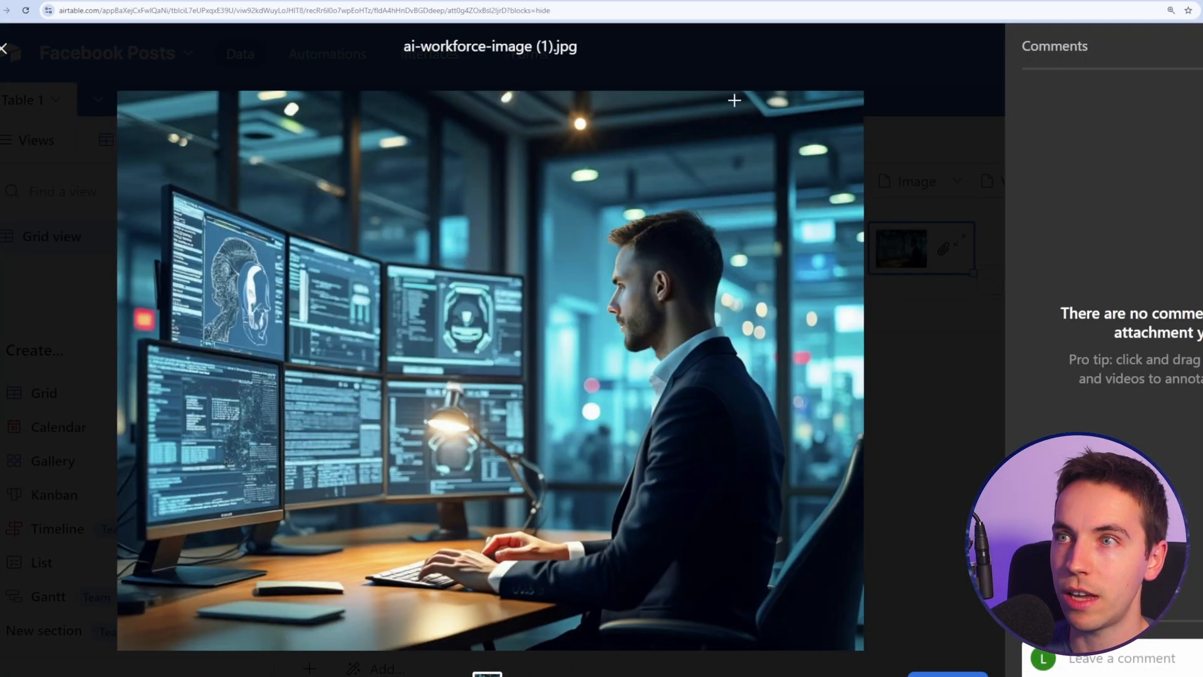
click(5, 48)
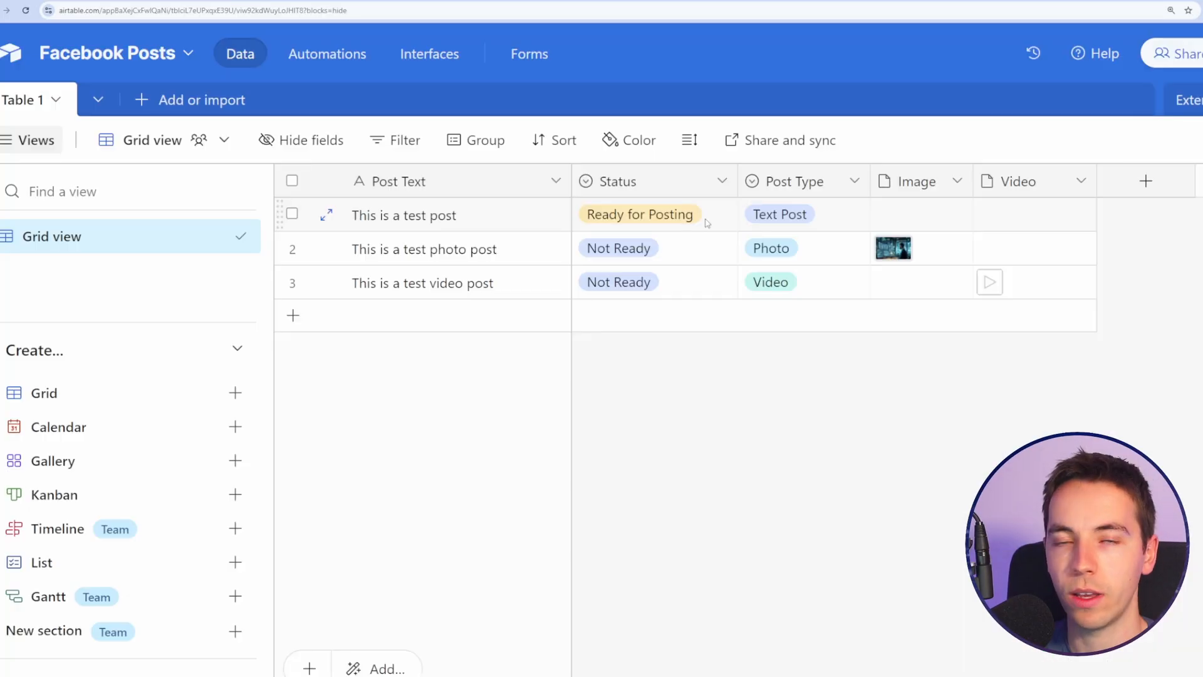
Step: Return to the Make.com scenario to add a step after the Airtable record search
click(639, 214)
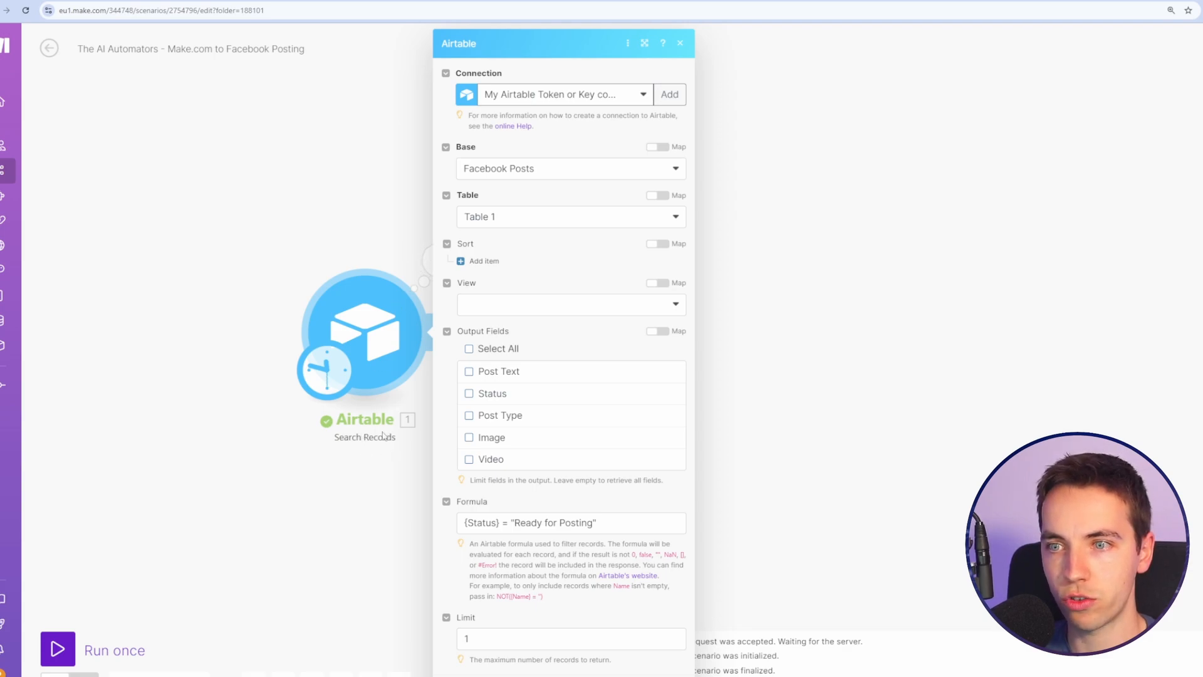
mouse_move(563, 165)
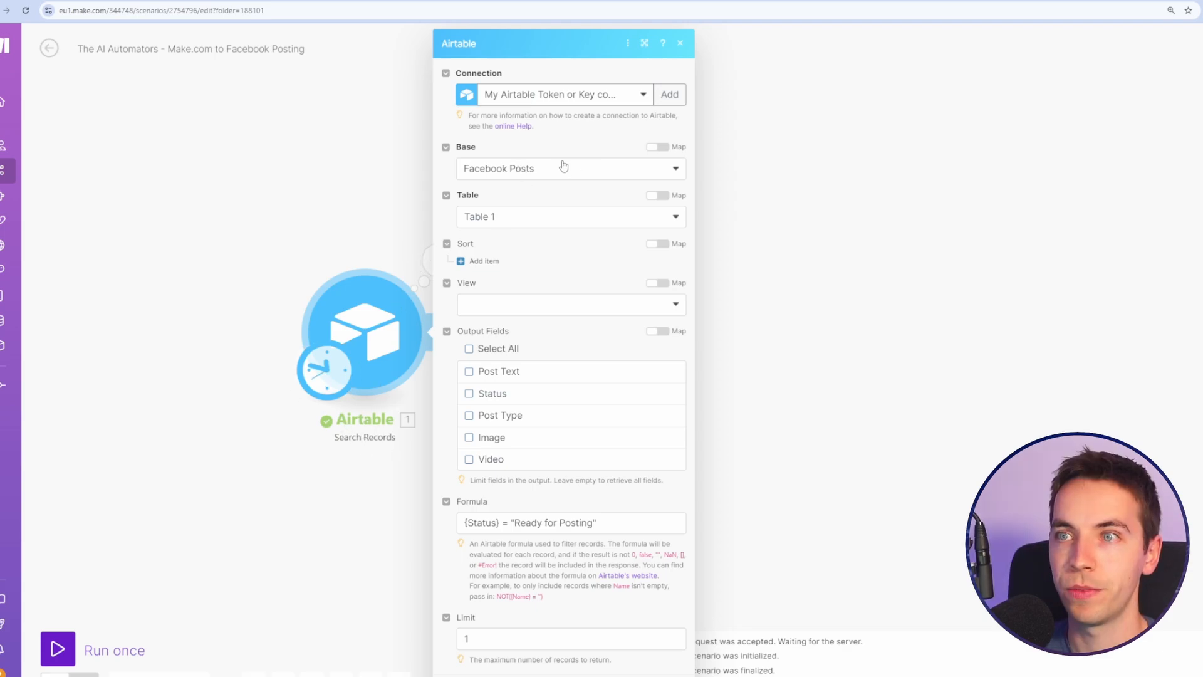
mouse_move(561, 272)
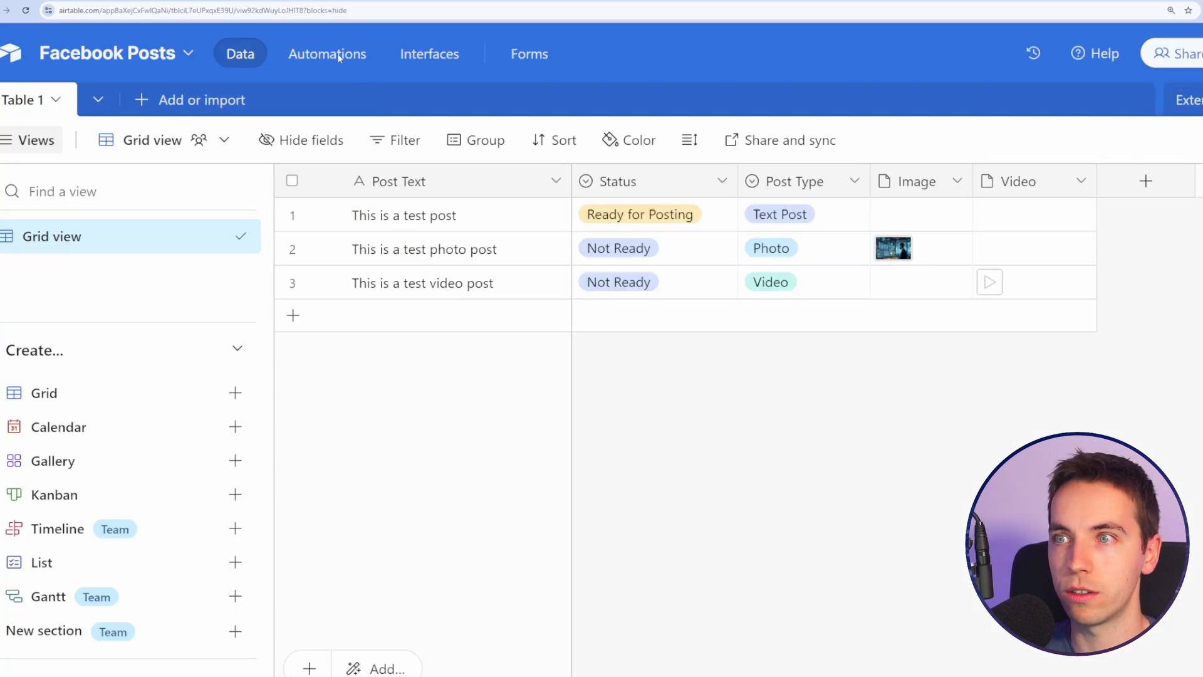
click(639, 214)
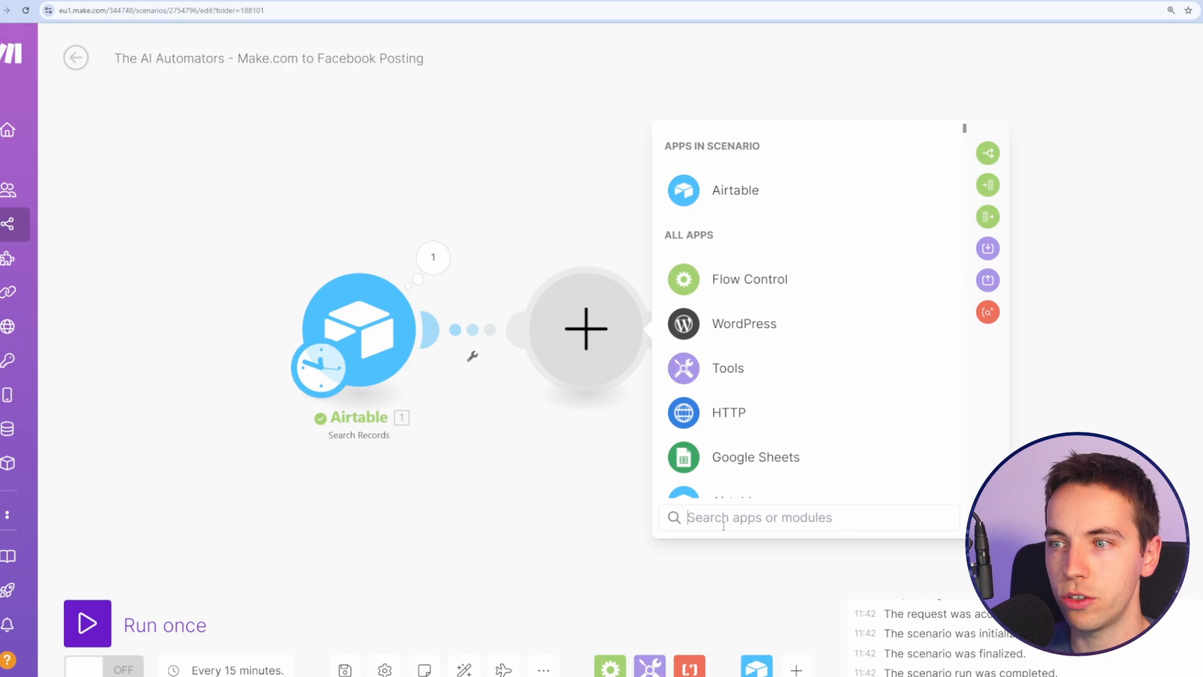
Step: Add a Facebook Pages Create a Post module with a new authorized Facebook connection
text(face)
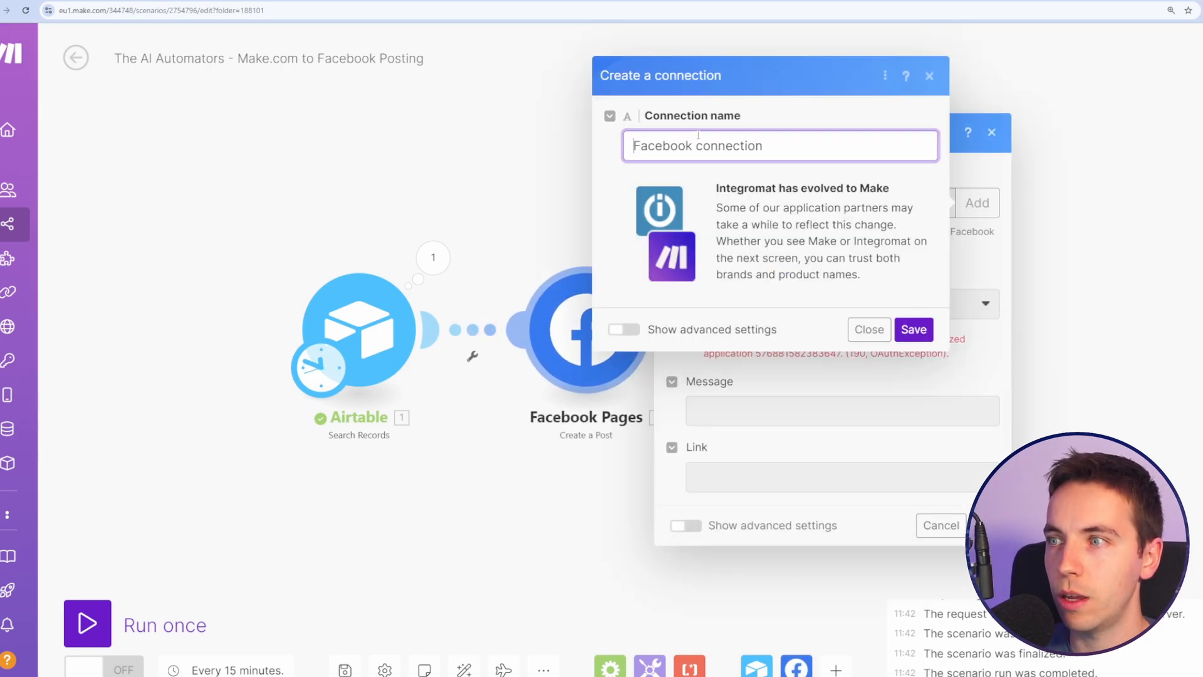
mouse_move(807, 200)
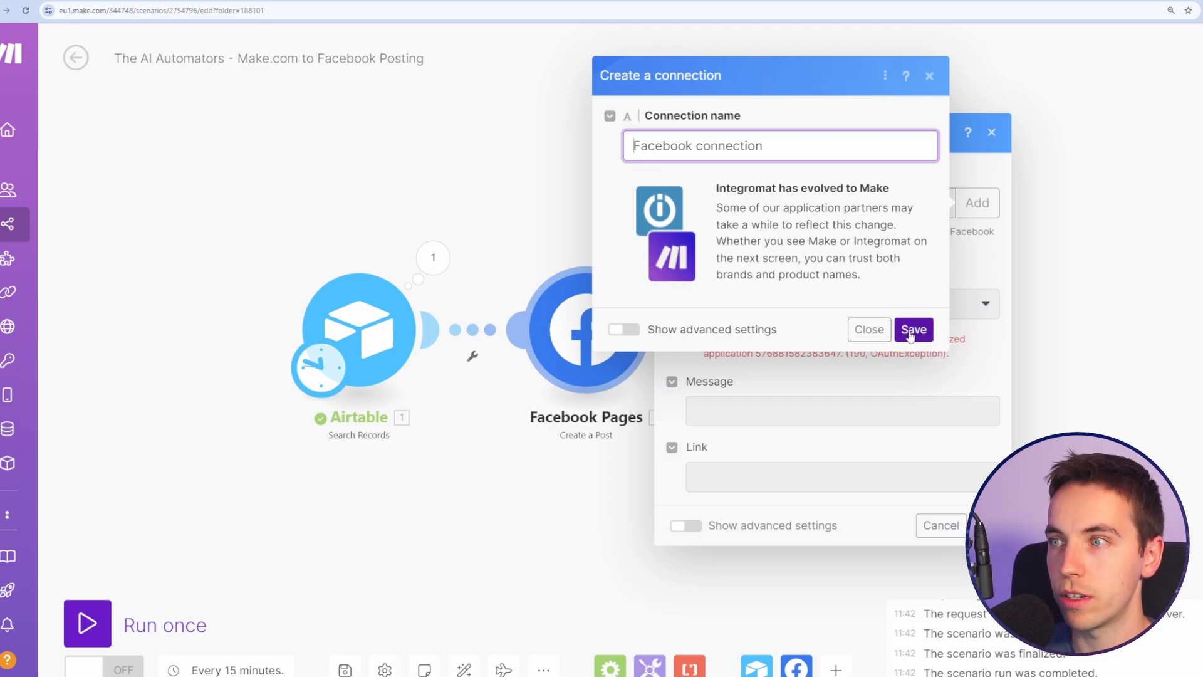
click(914, 329)
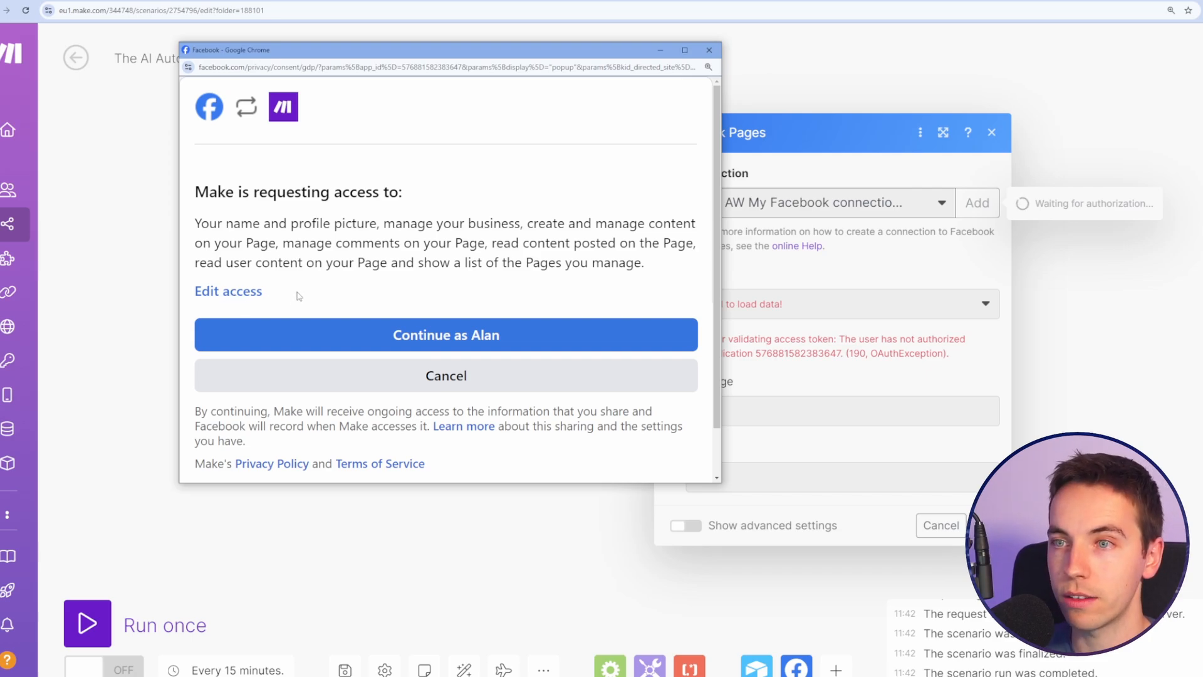
click(446, 334)
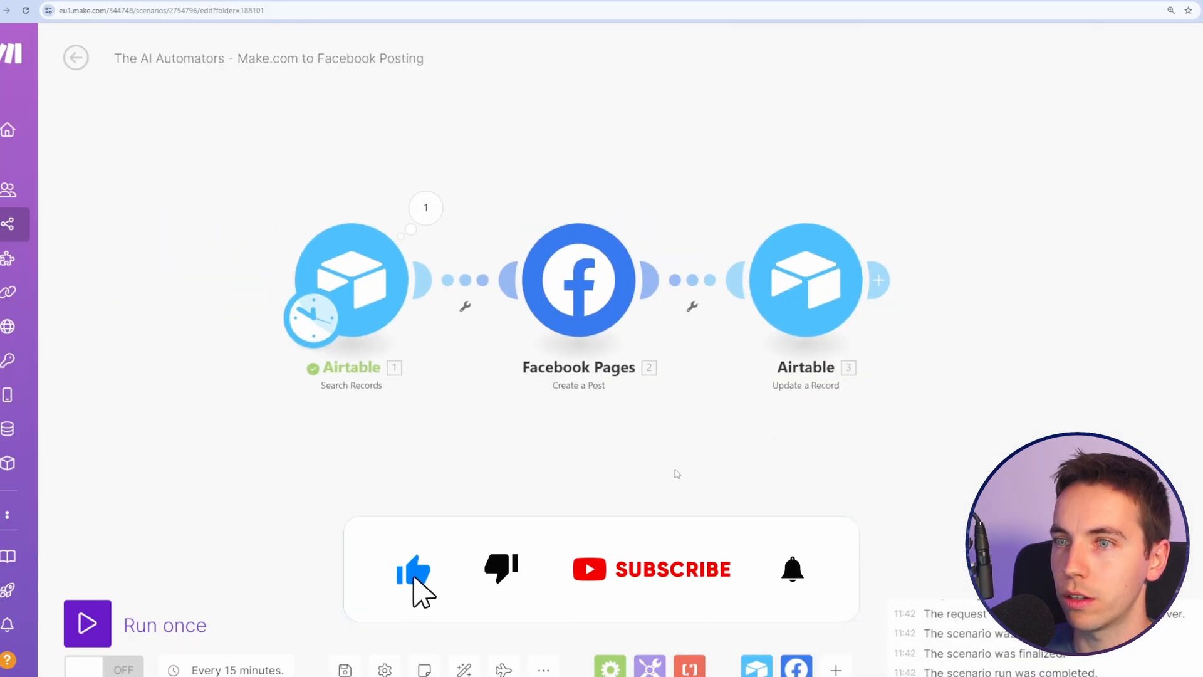
Step: Run the scenario once to test posting to the Facebook page
click(87, 623)
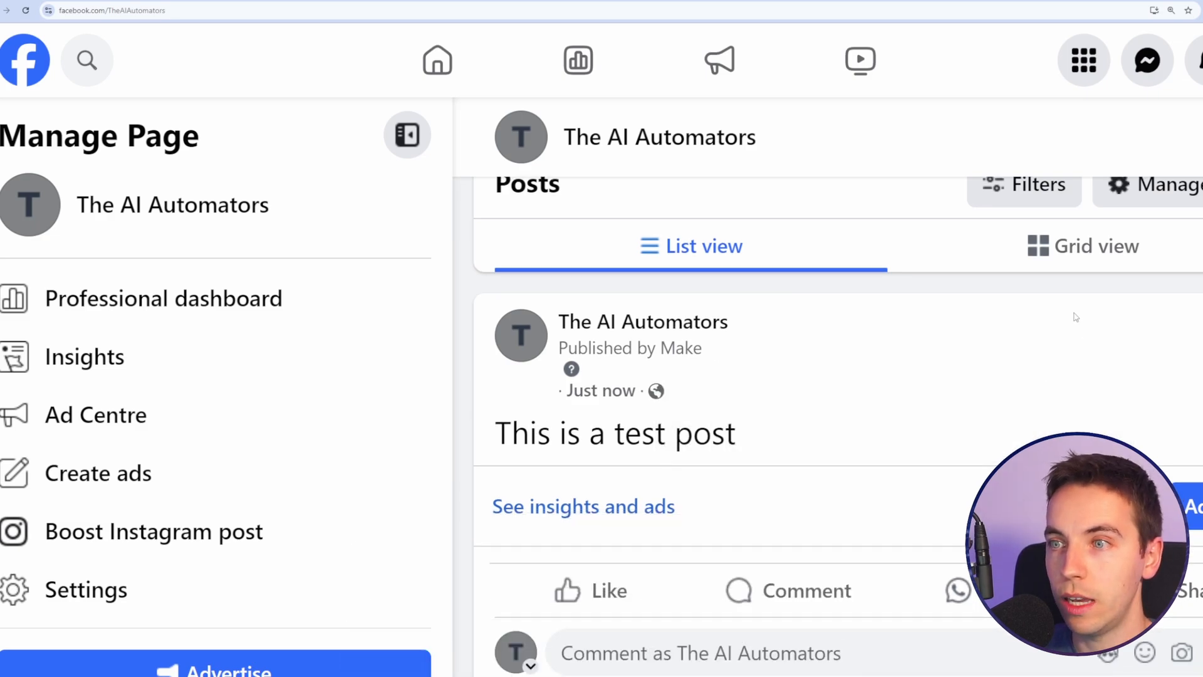
mouse_move(571, 368)
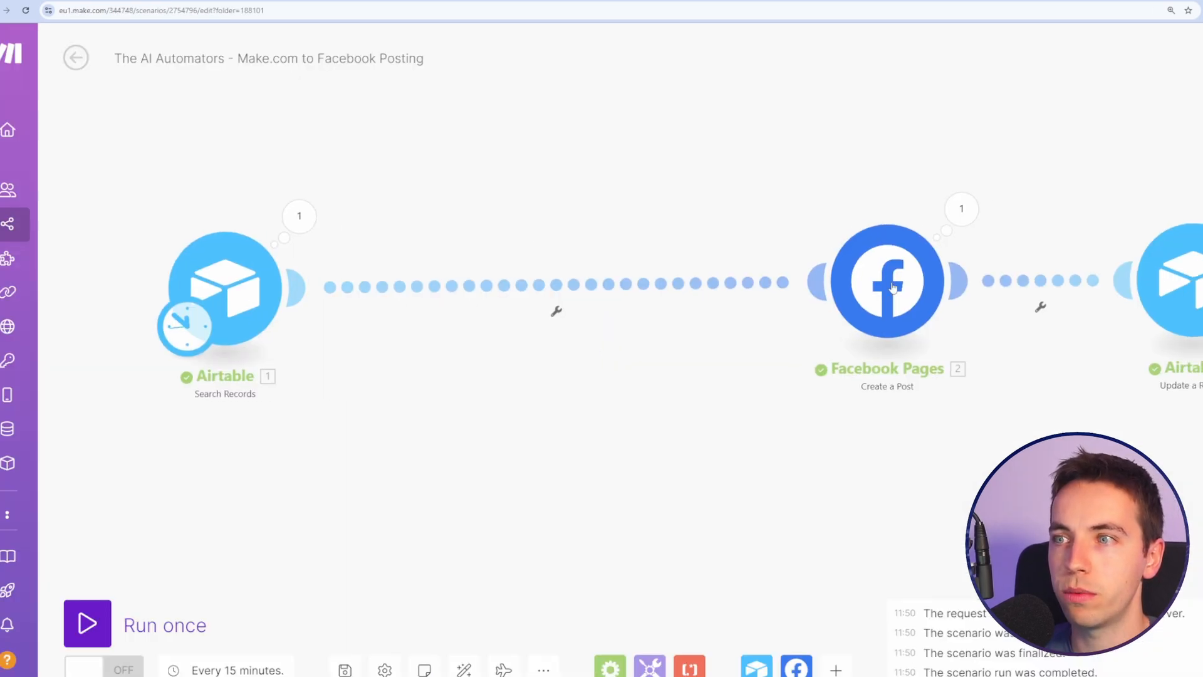
mouse_move(542, 331)
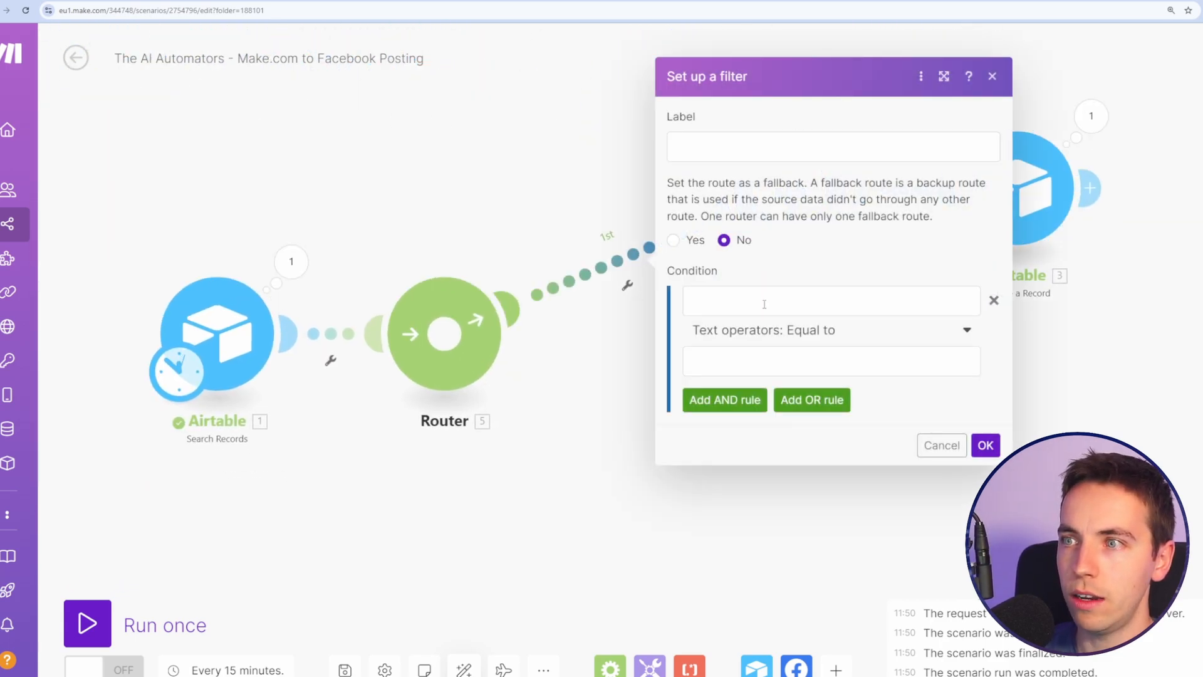
Step: Set the router's first route filter to Text Post and the second to Photo
click(829, 300)
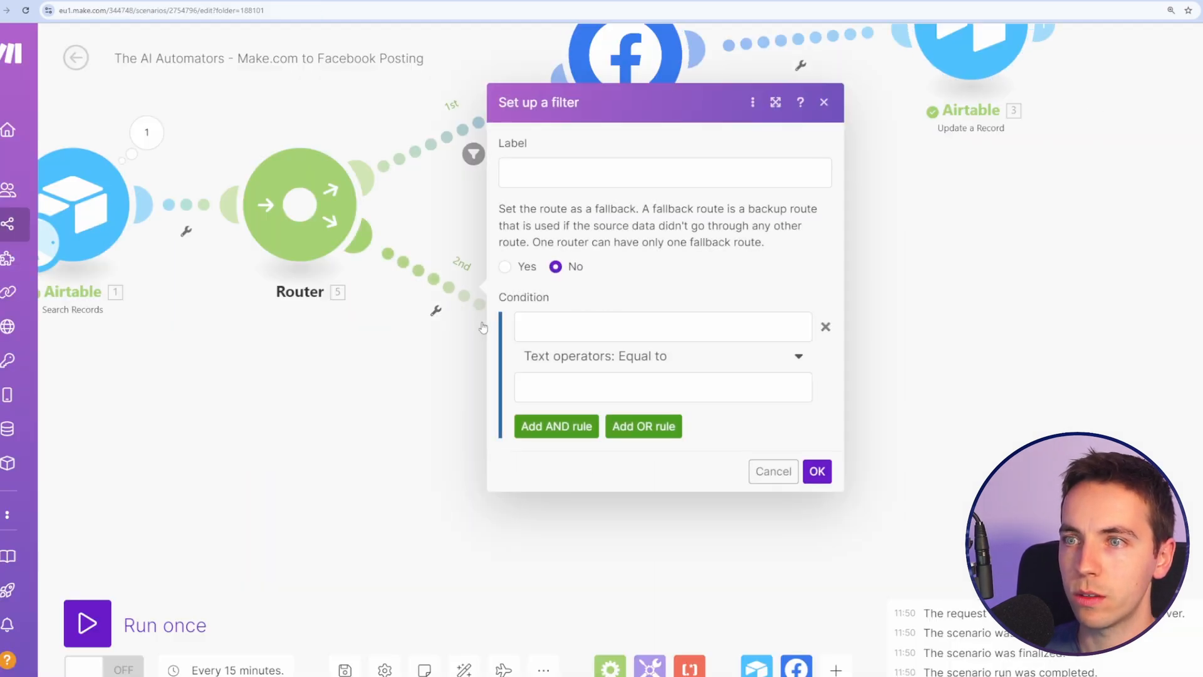
click(660, 326)
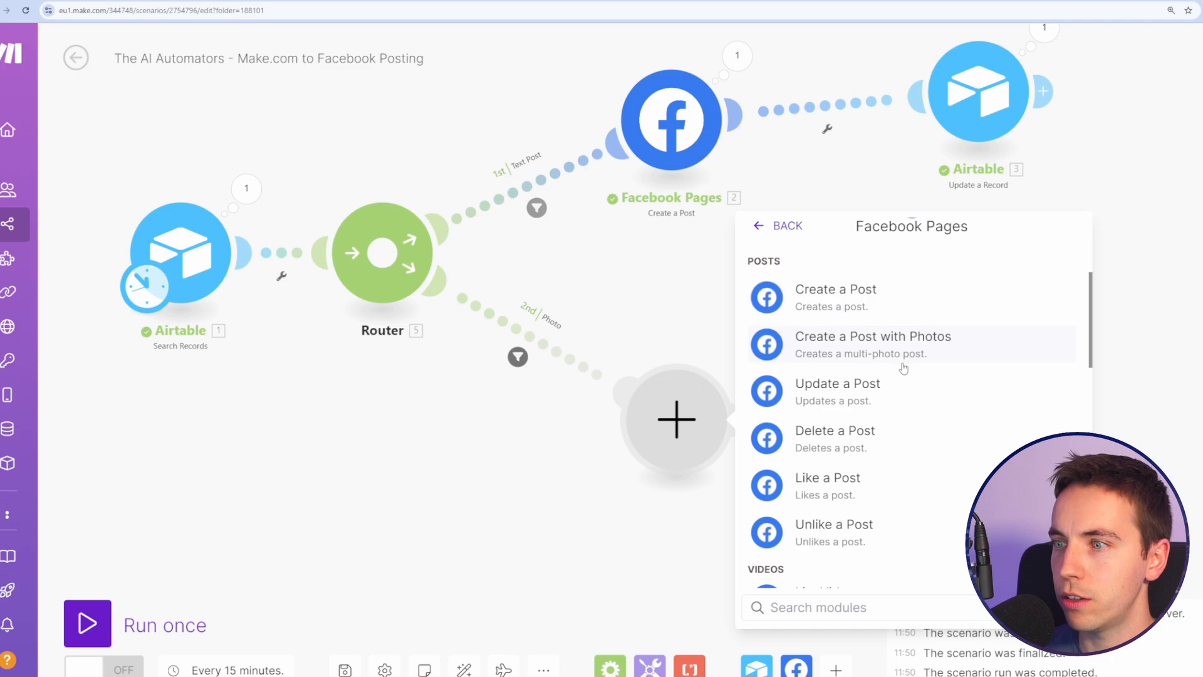
Step: Add Facebook Pages Upload a Photo on the photo route, using the HTTP - Get a file output as File
scroll(down, 3)
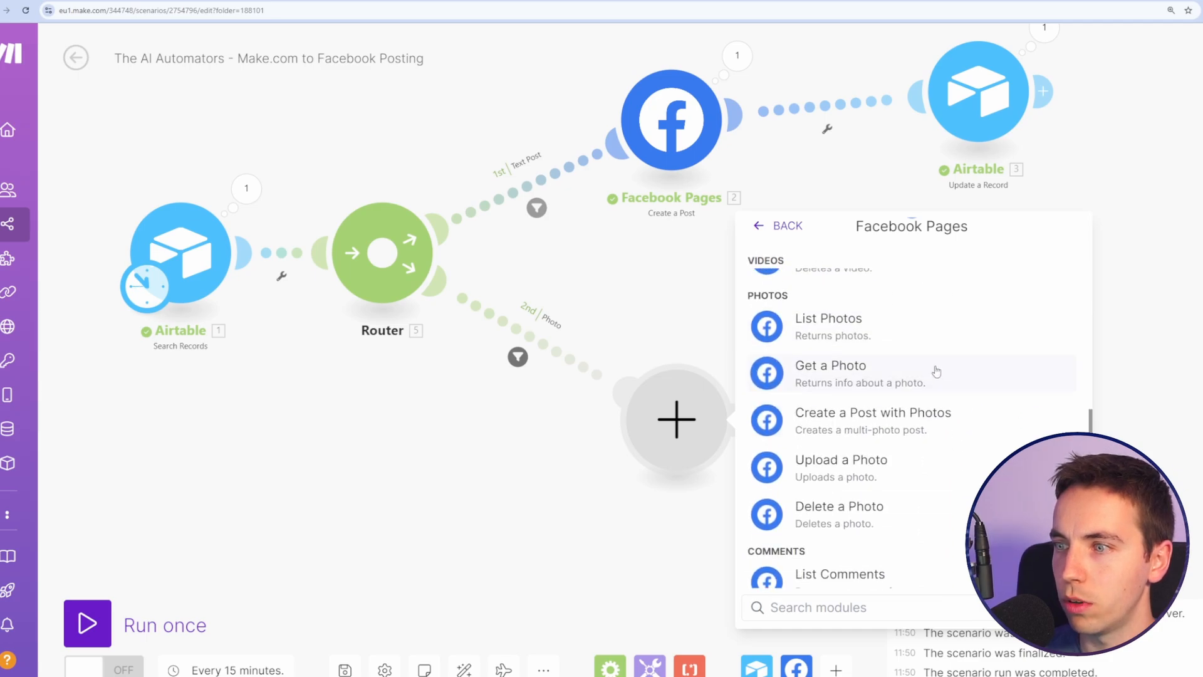
click(841, 467)
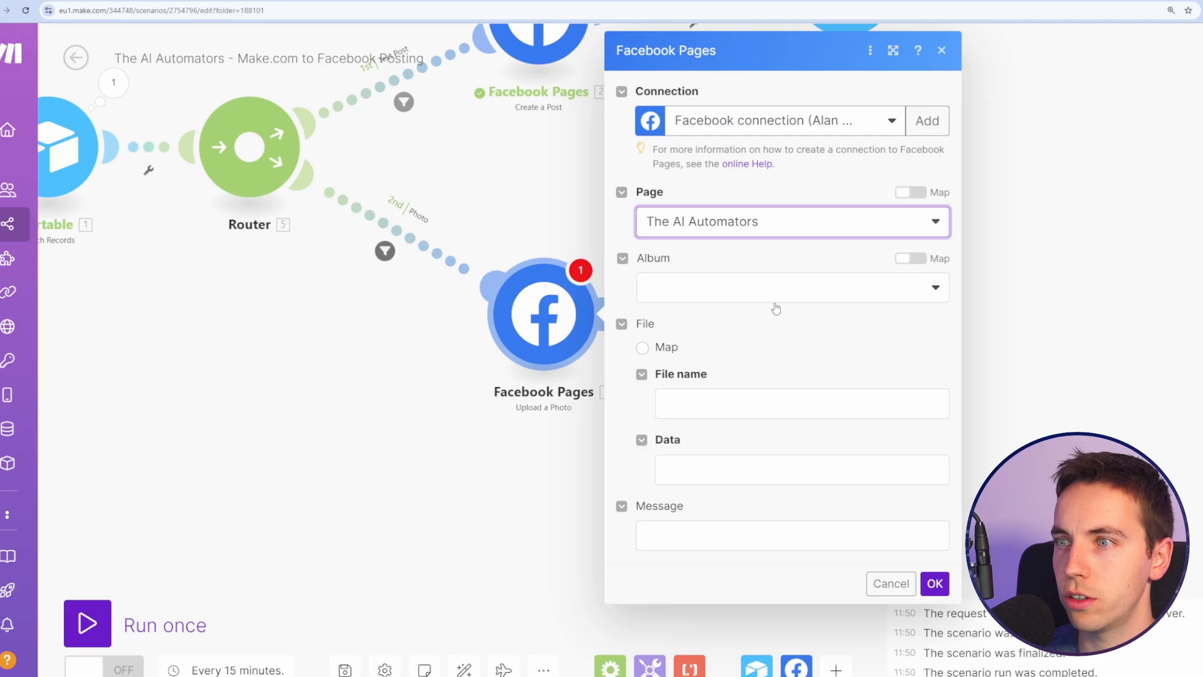
mouse_move(665, 261)
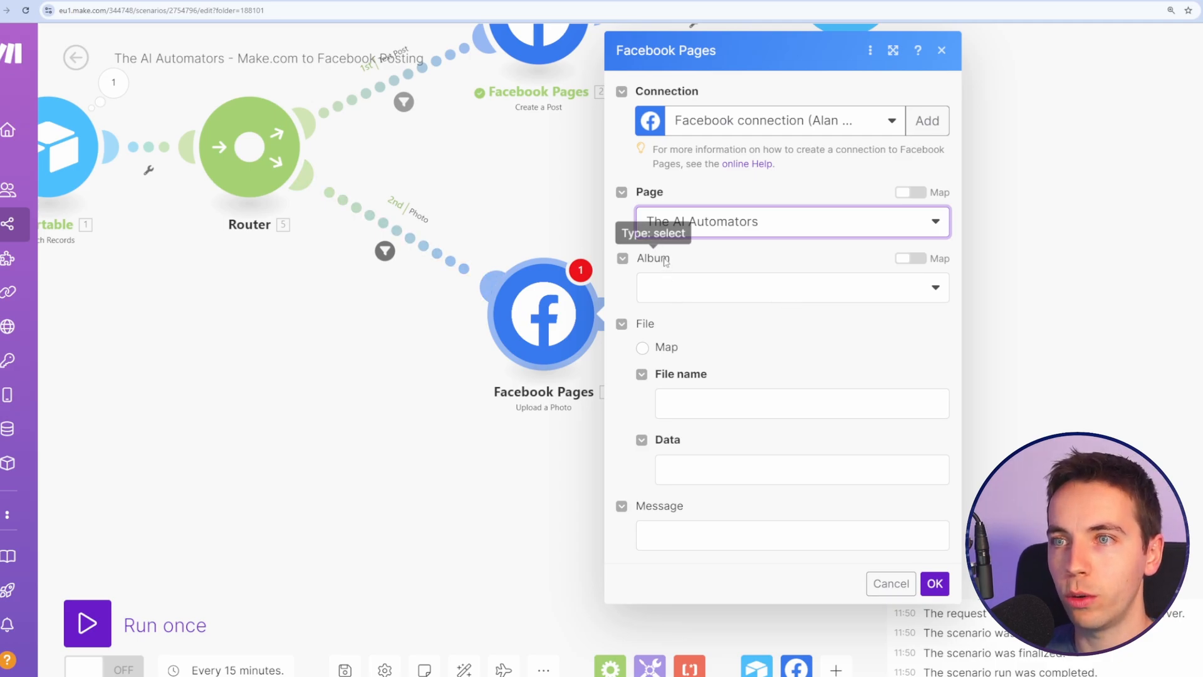
mouse_move(577, 218)
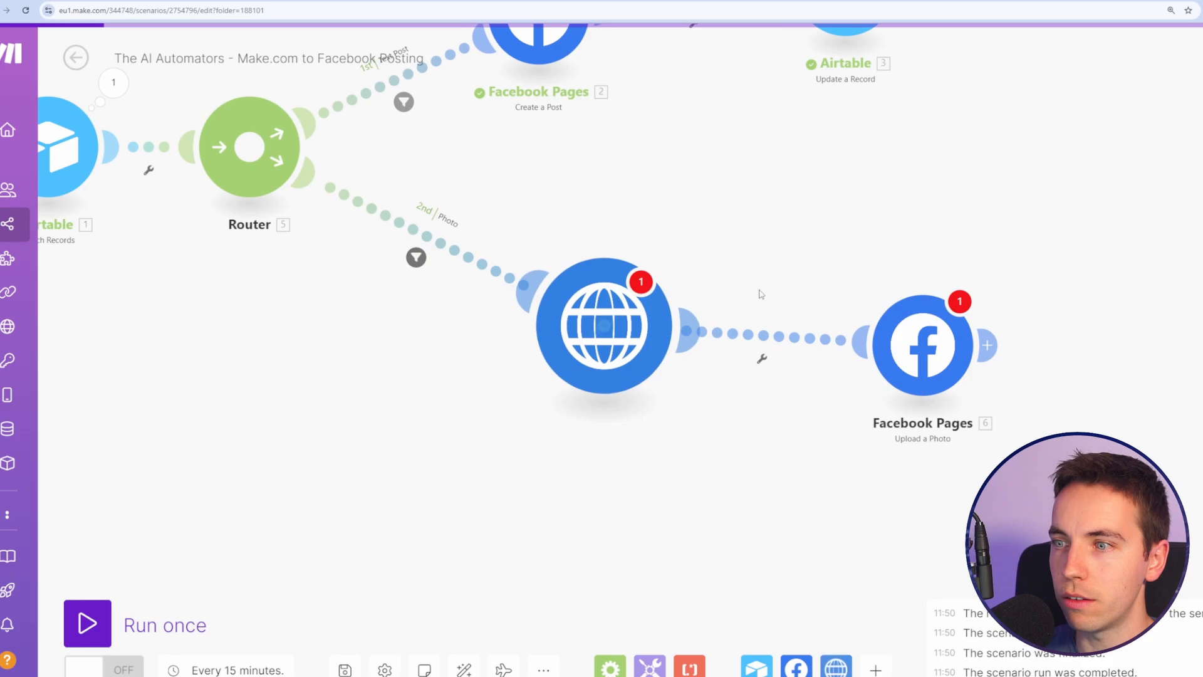
click(605, 326)
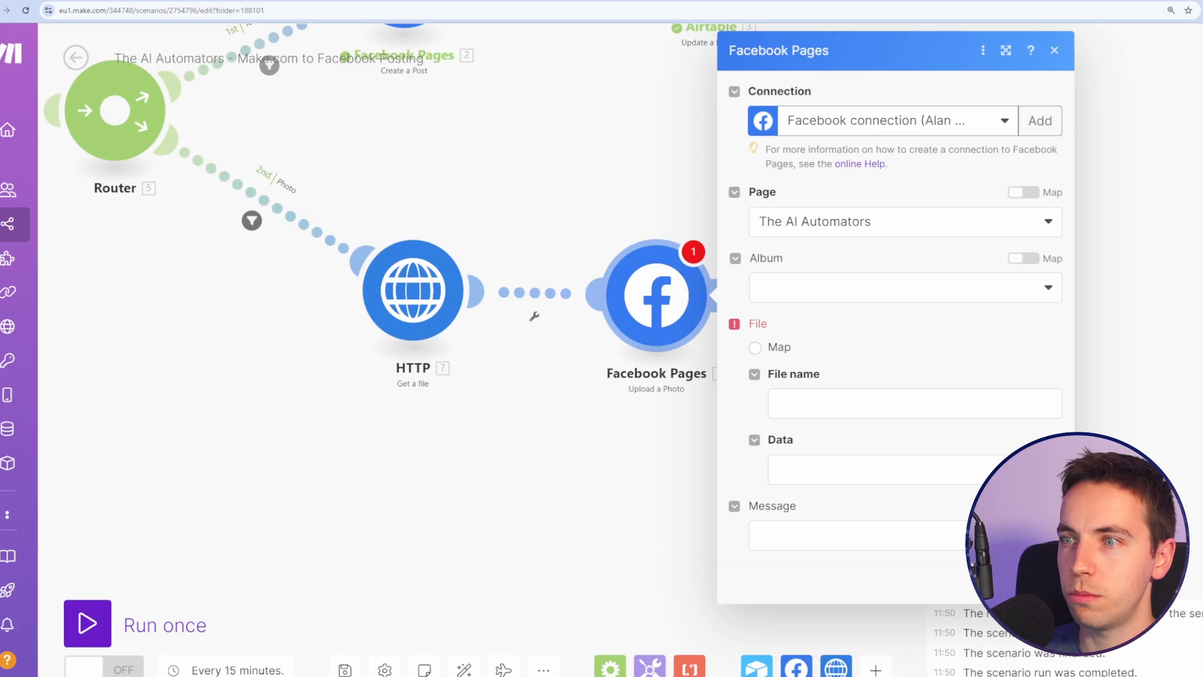
click(754, 375)
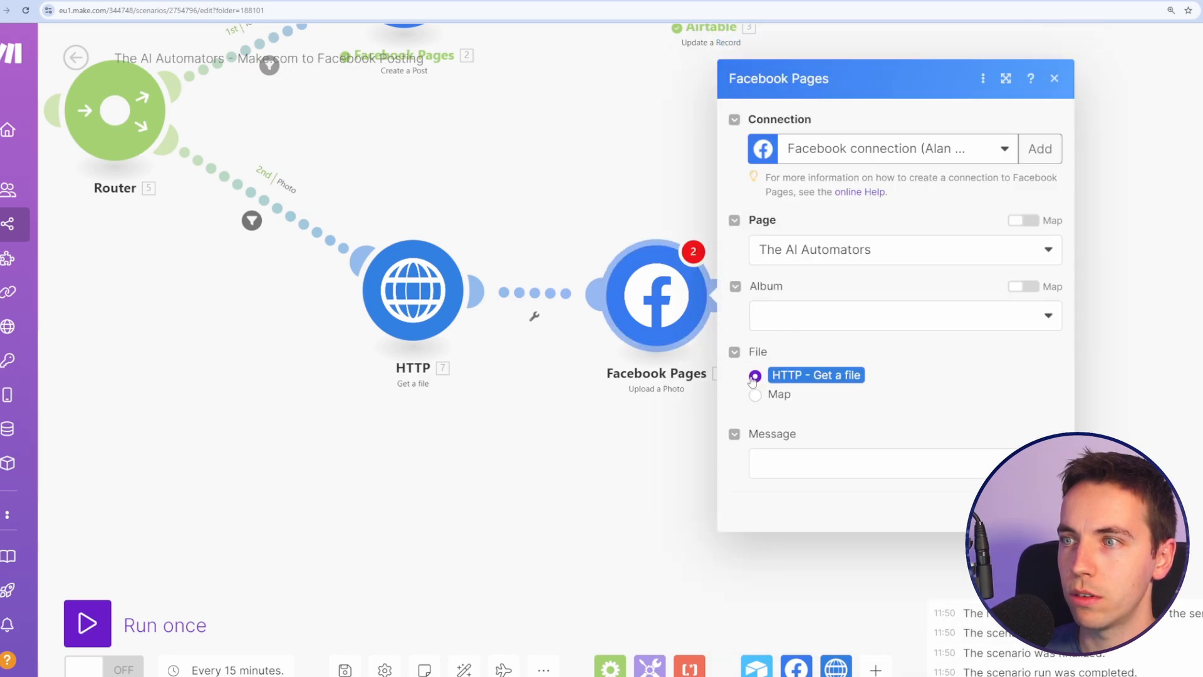
click(754, 374)
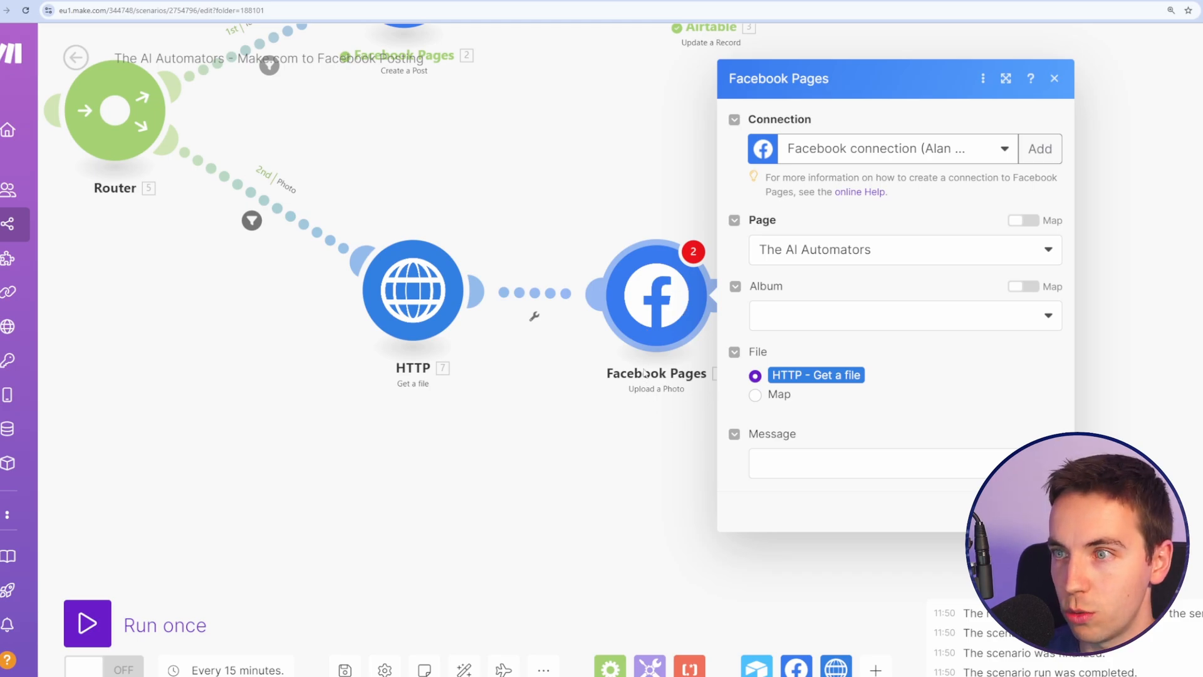
click(1054, 77)
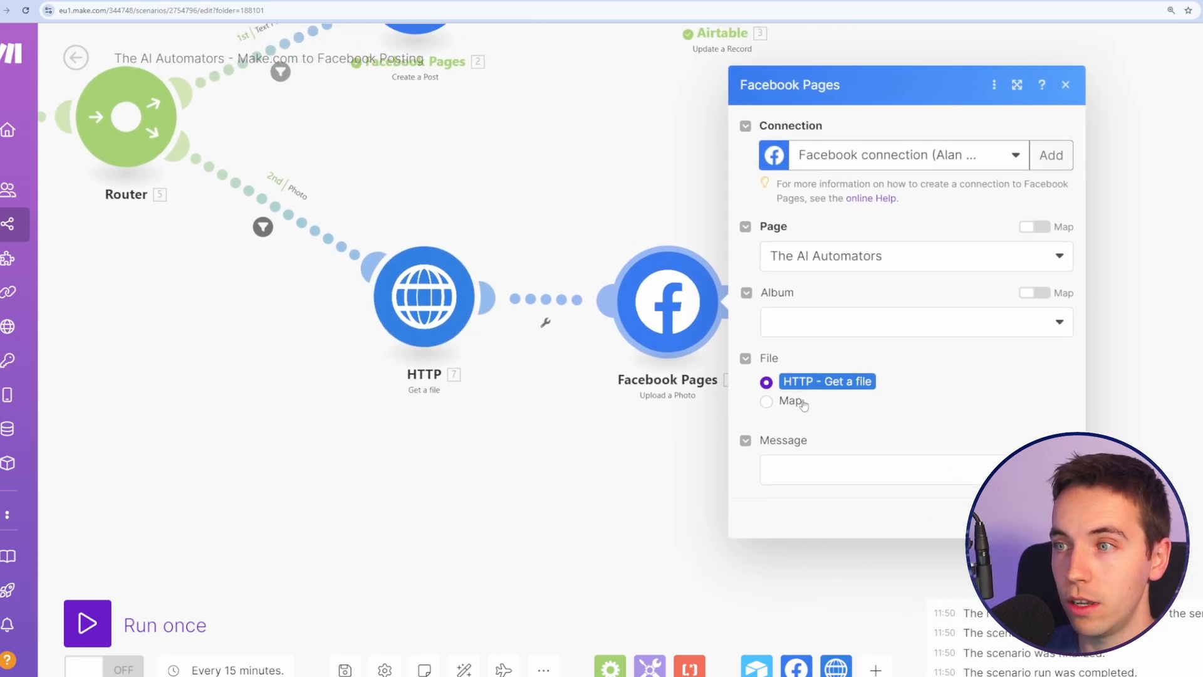
Step: Map the record's Post Text into the photo's Message and save the module
click(875, 470)
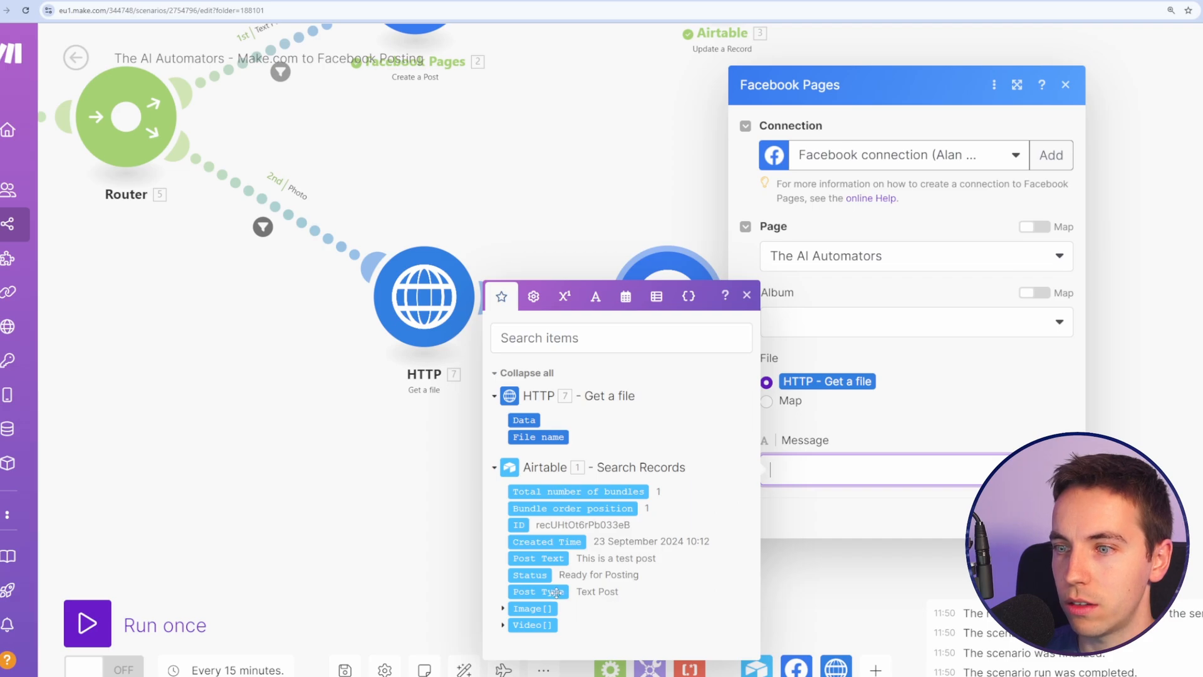
click(537, 558)
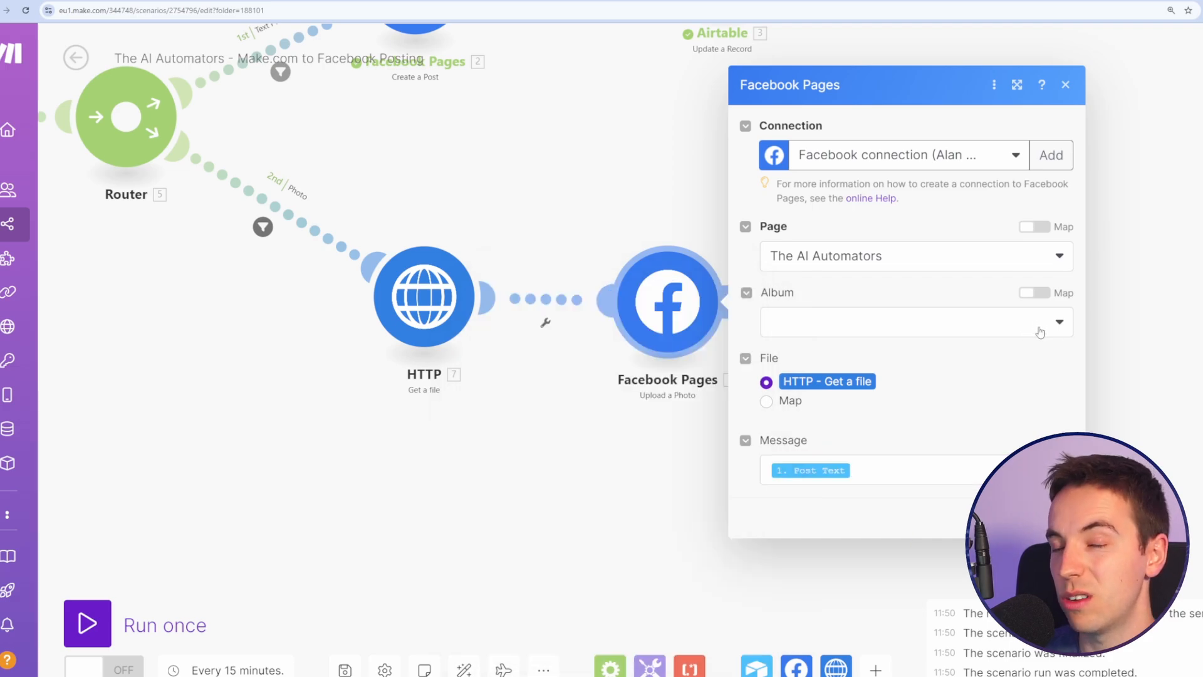
click(1064, 84)
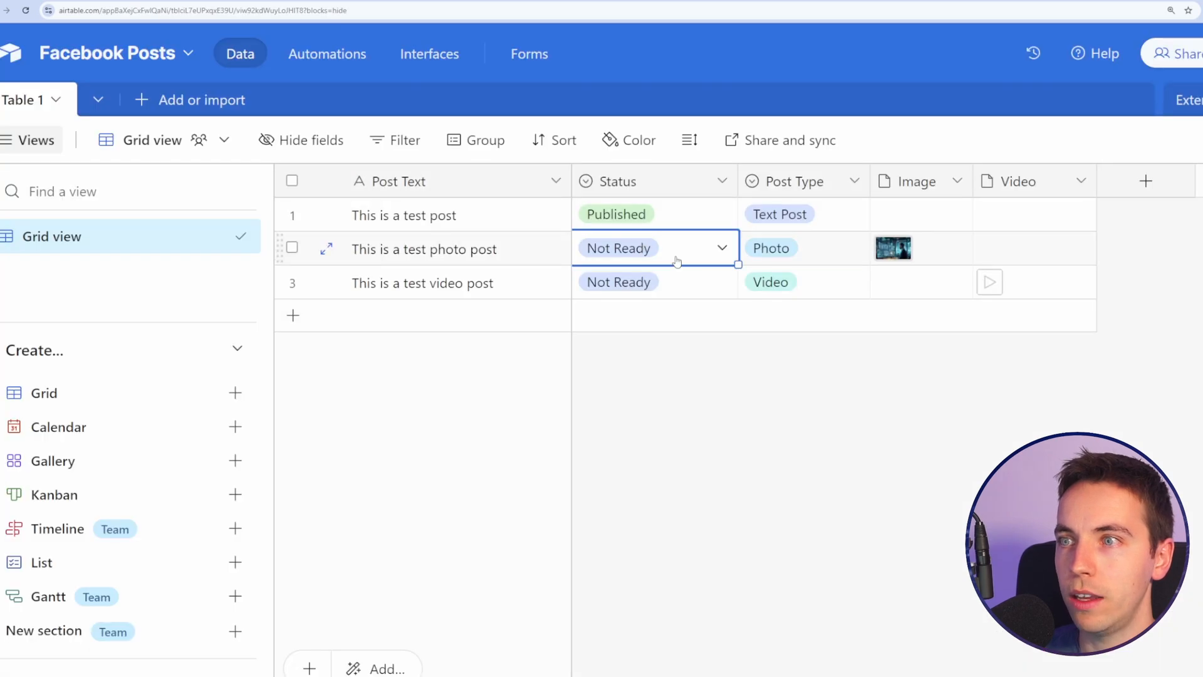
Step: Mark the photo post Ready for Posting in Airtable and review the Photo route's filter condition
click(639, 248)
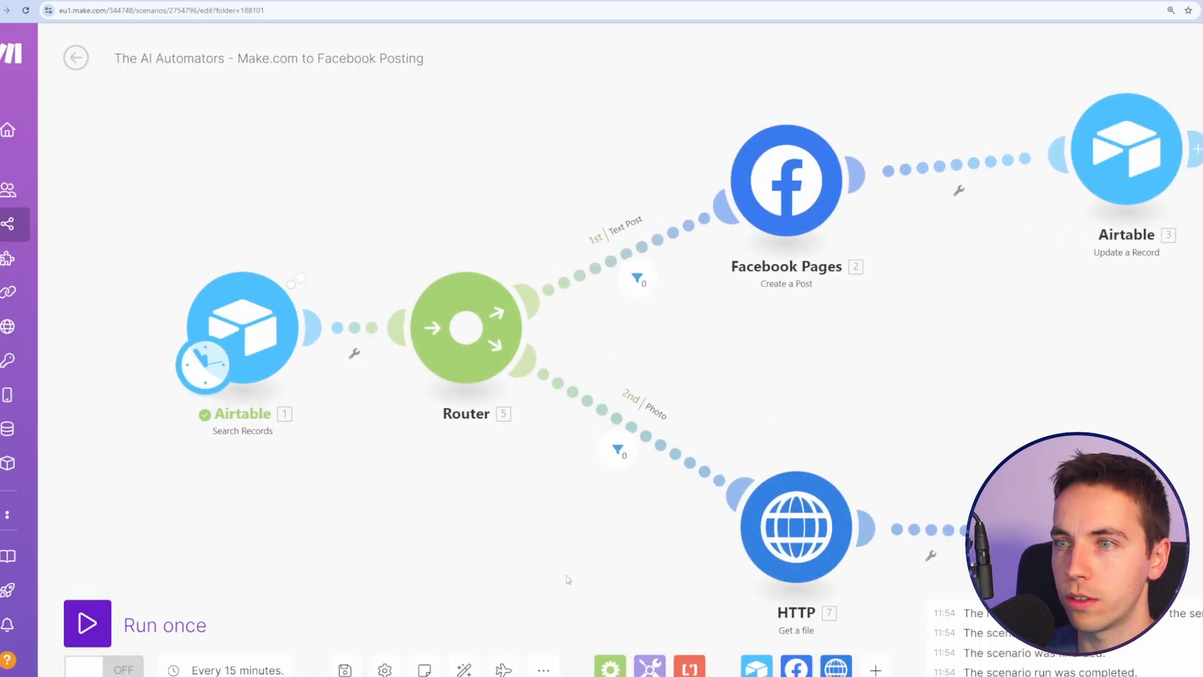
click(618, 451)
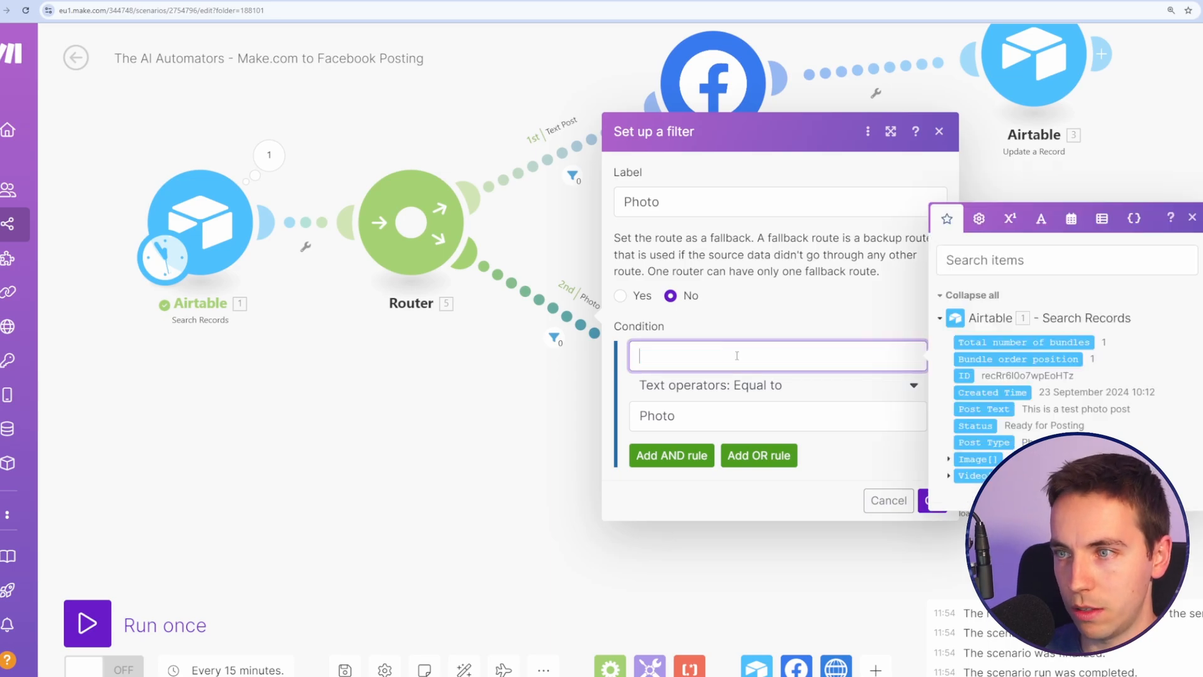
click(984, 442)
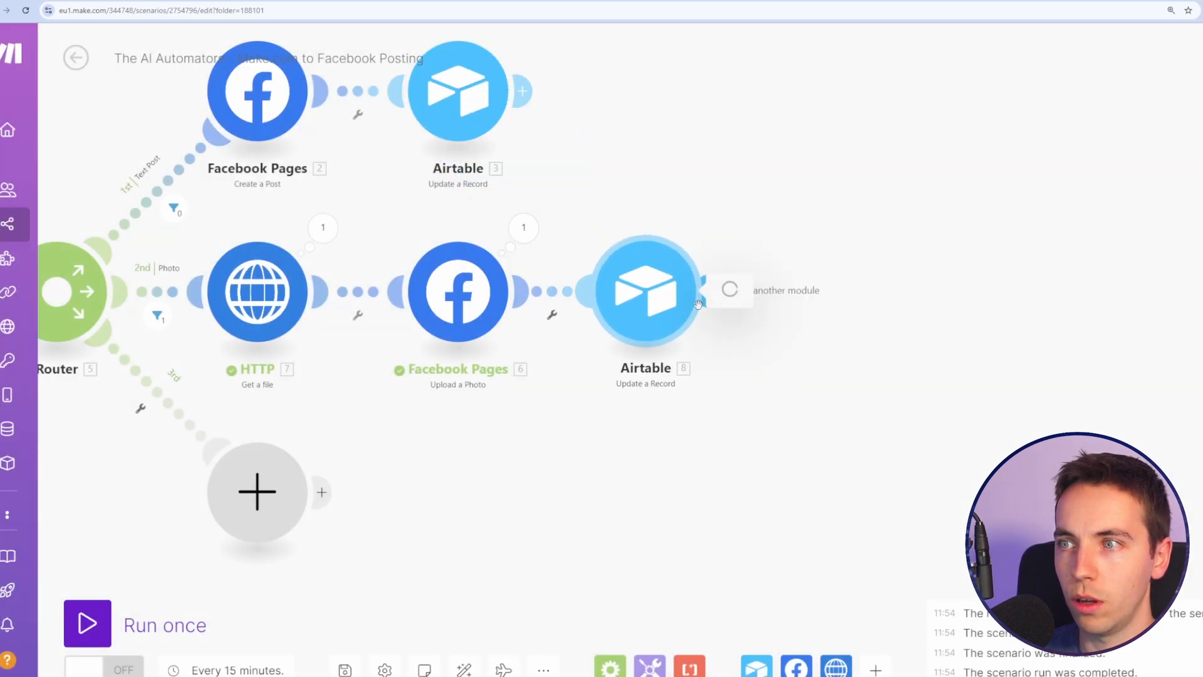
Step: Configure the new Airtable Update a Record step after the photo upload
click(647, 289)
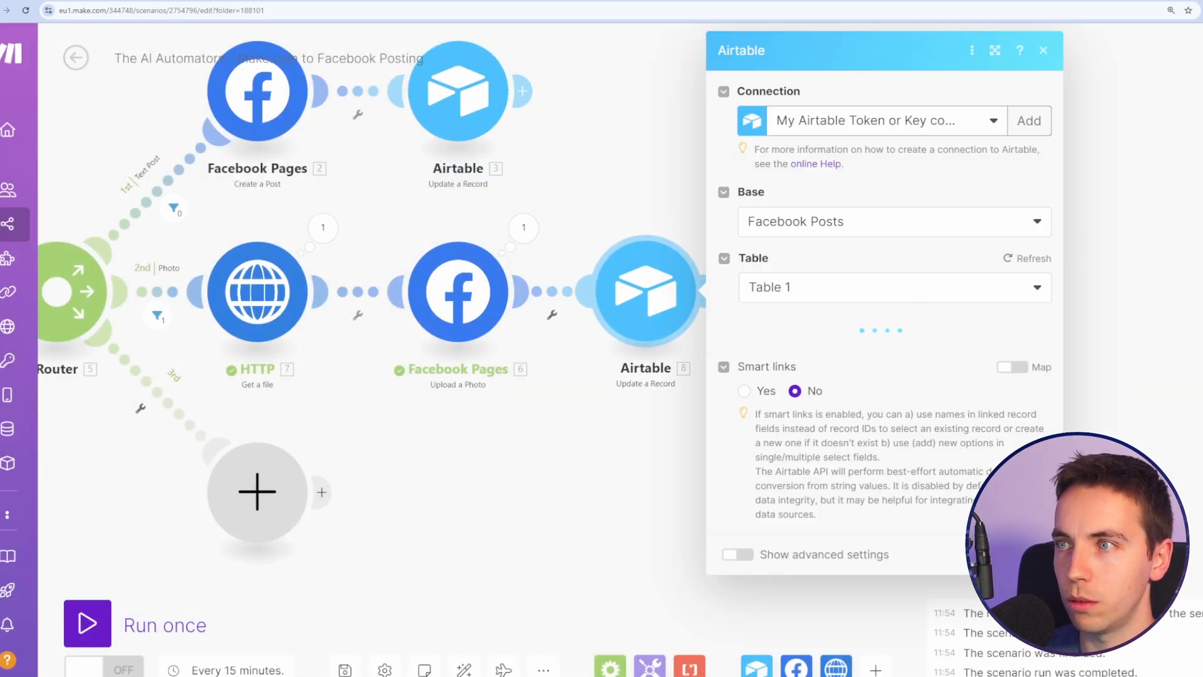
click(1042, 50)
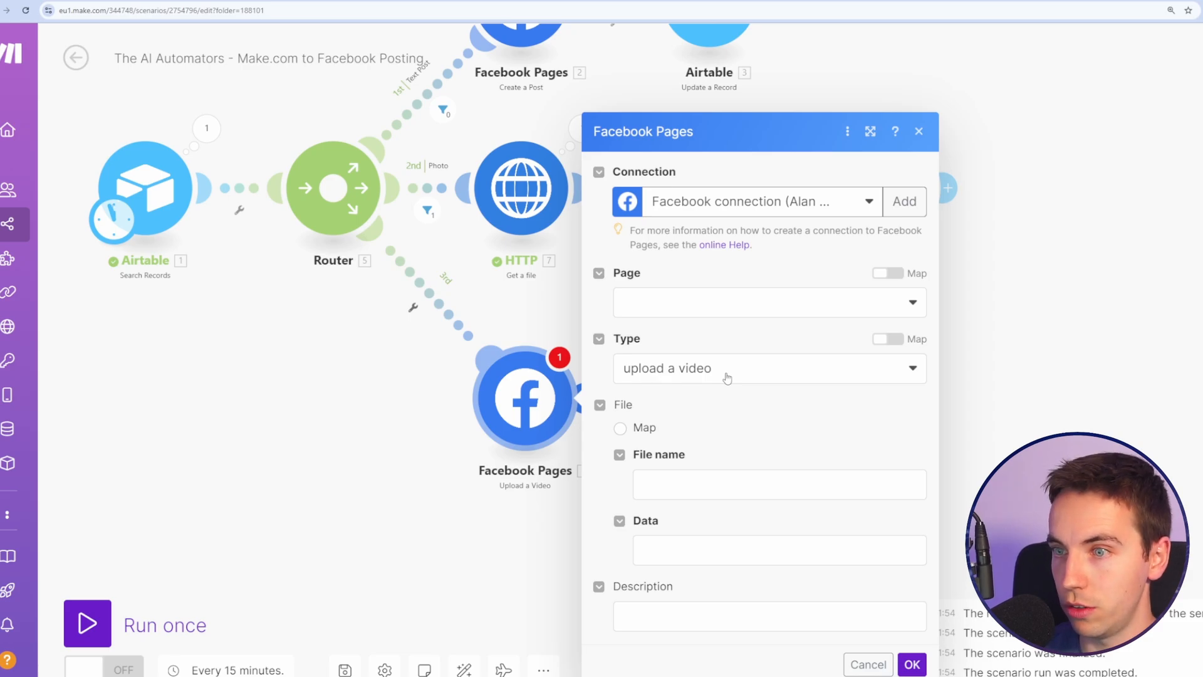
Step: Add Facebook Pages Upload a Video on the third route, set to download the video from URL
click(767, 367)
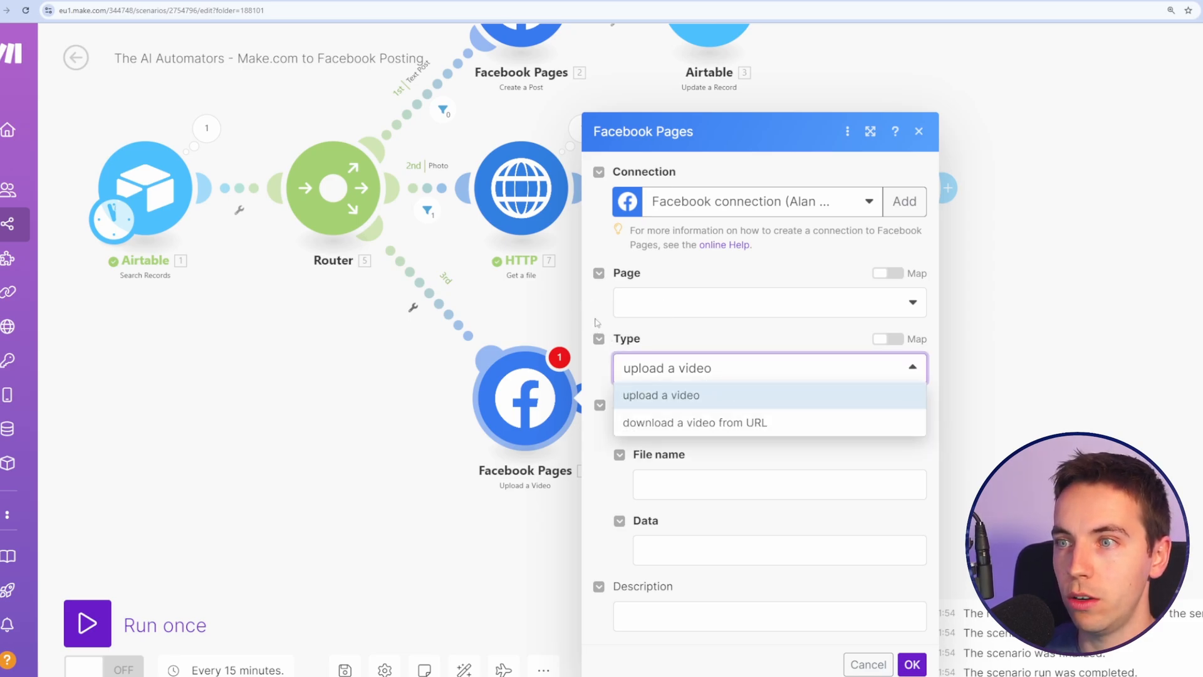
click(867, 664)
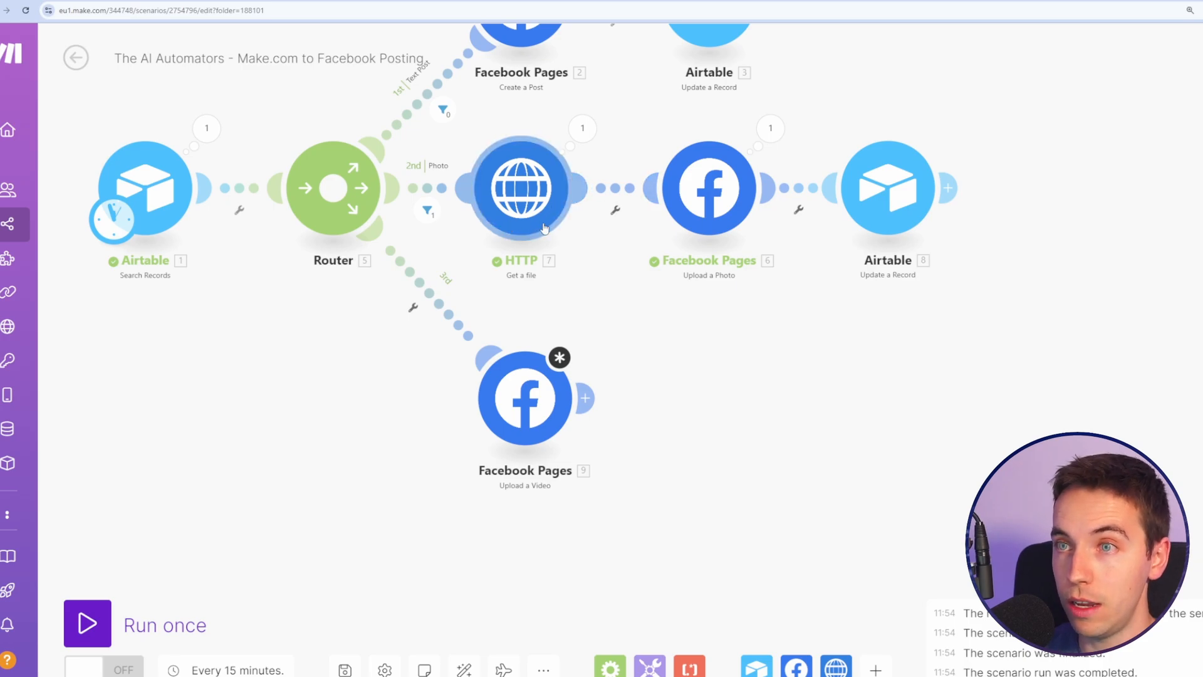
click(525, 397)
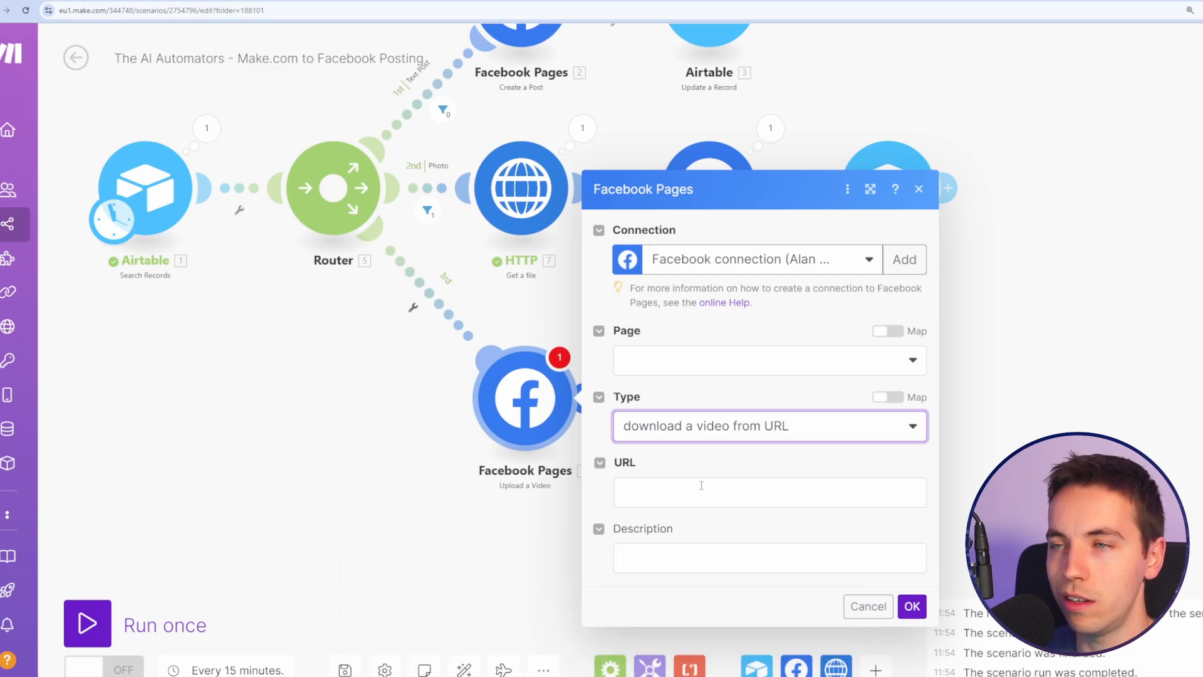
click(766, 491)
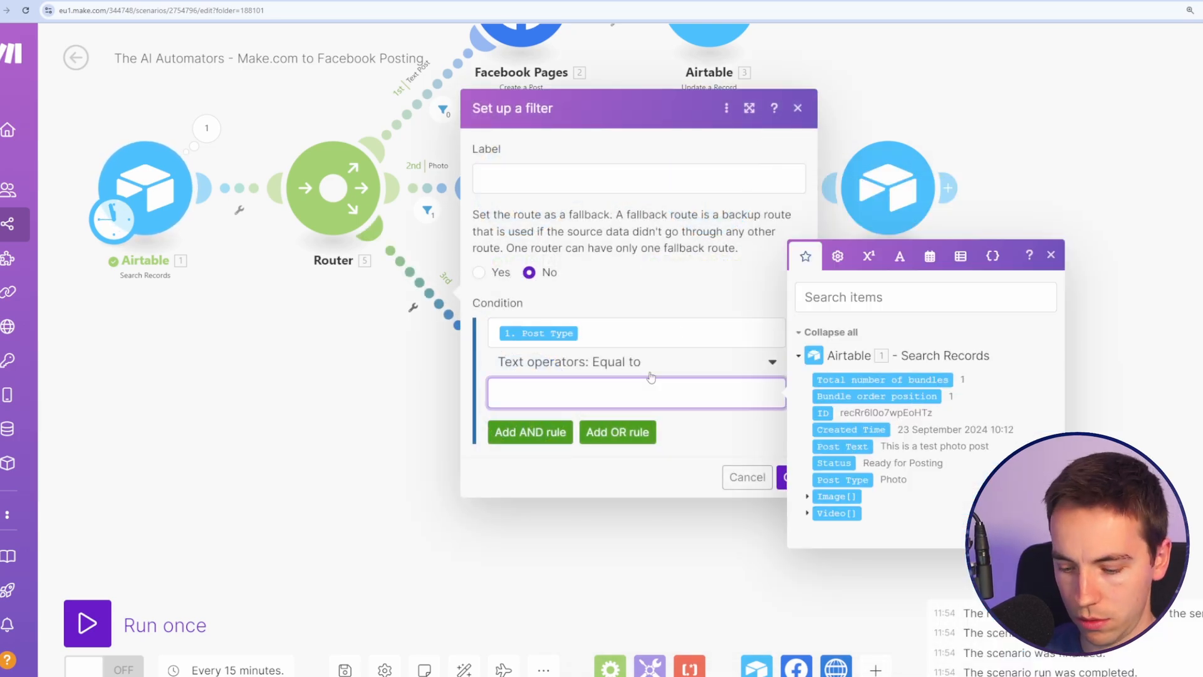
Step: Filter the third route to Video, clone the Airtable update step onto it, and run the scenario
text(Video)
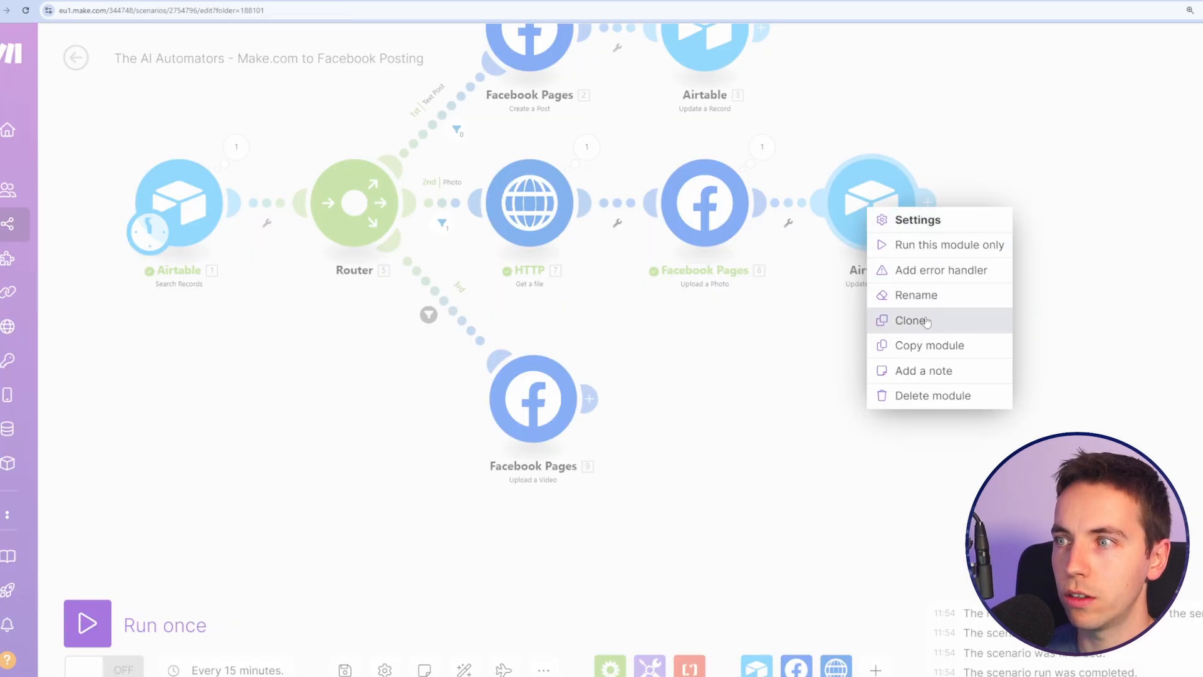
click(910, 320)
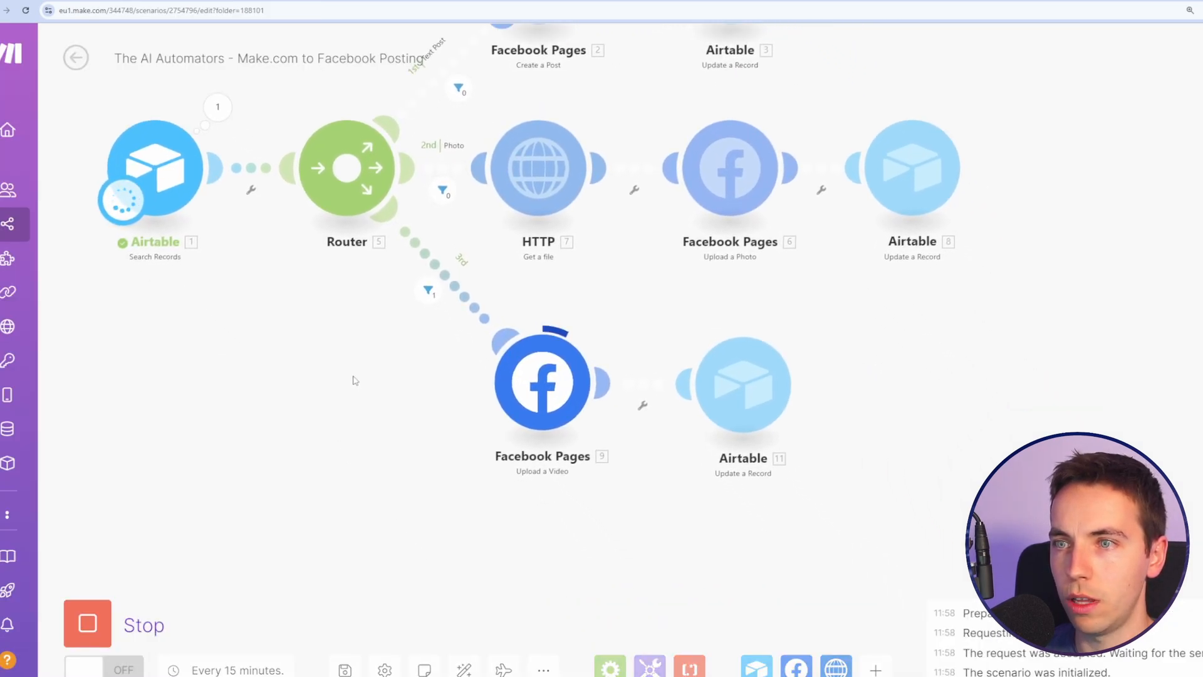
click(153, 10)
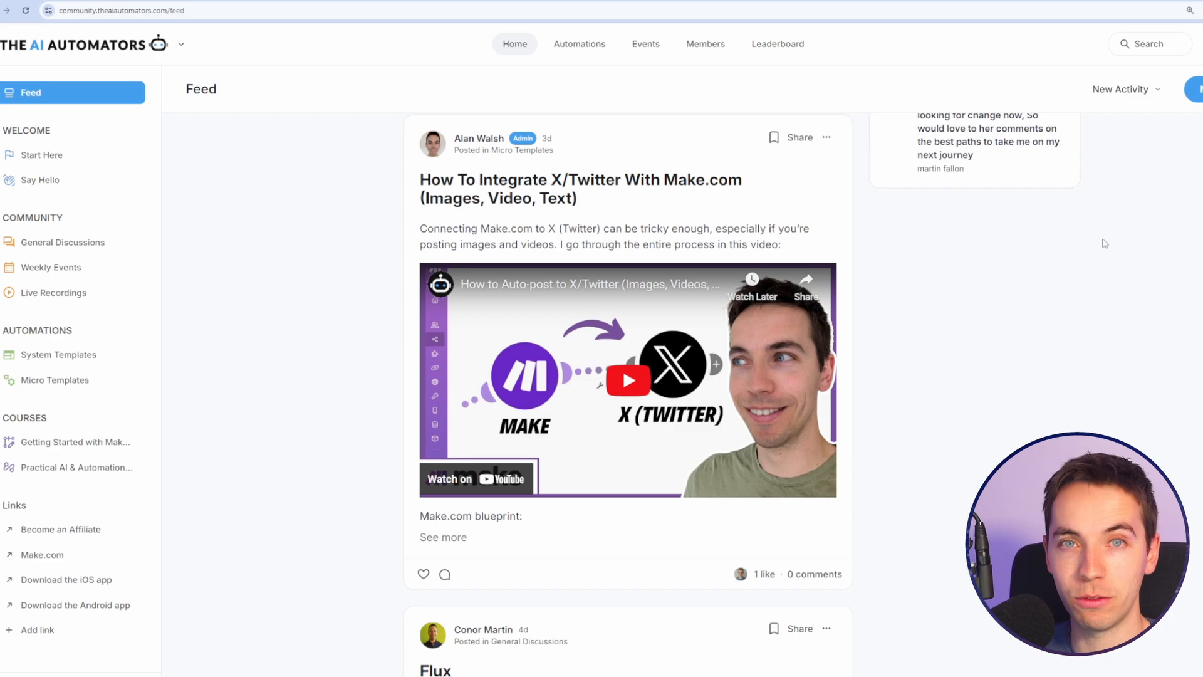
click(59, 355)
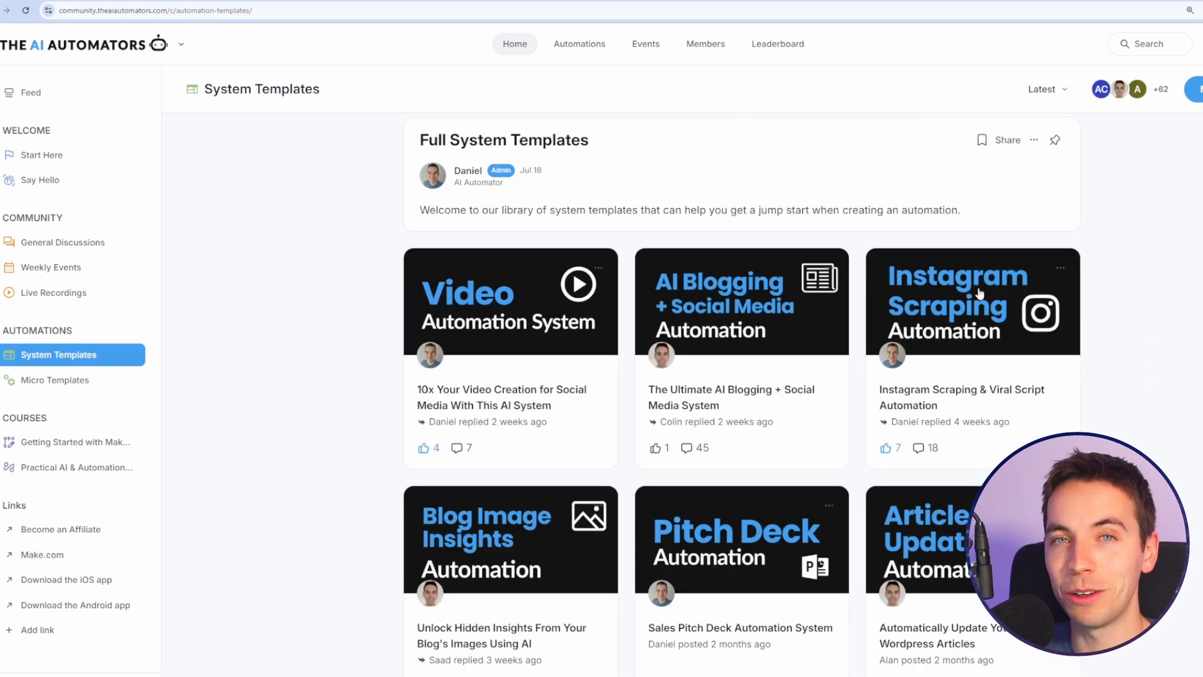
scroll(down, 3)
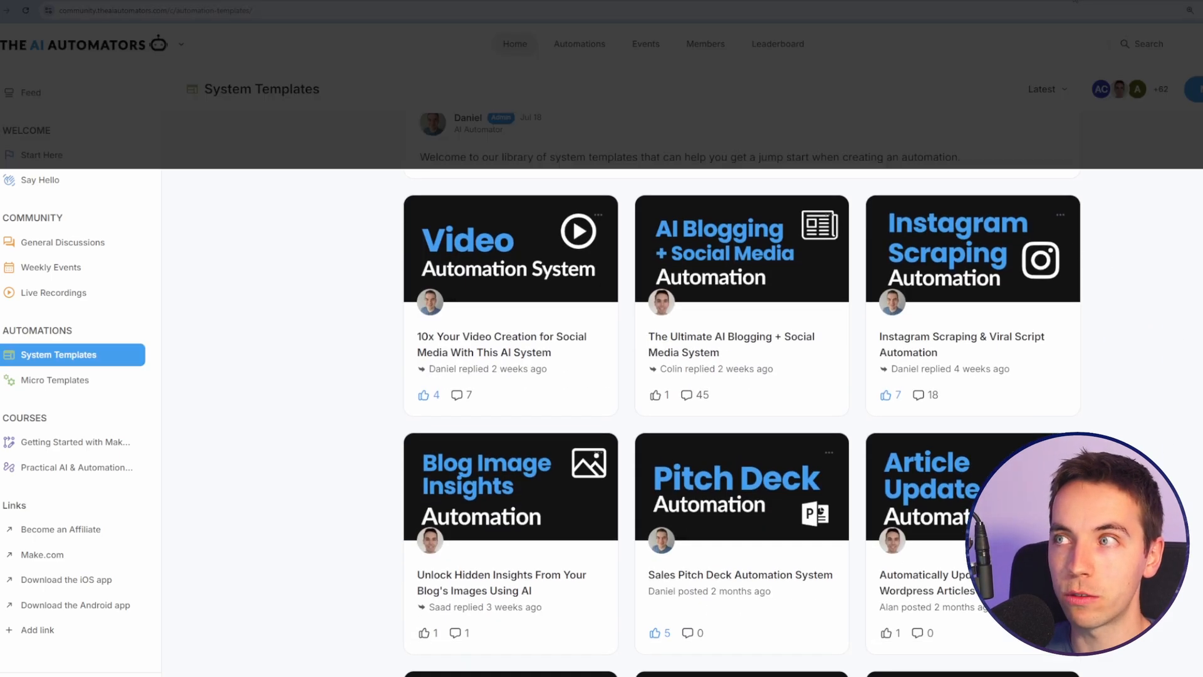
click(30, 91)
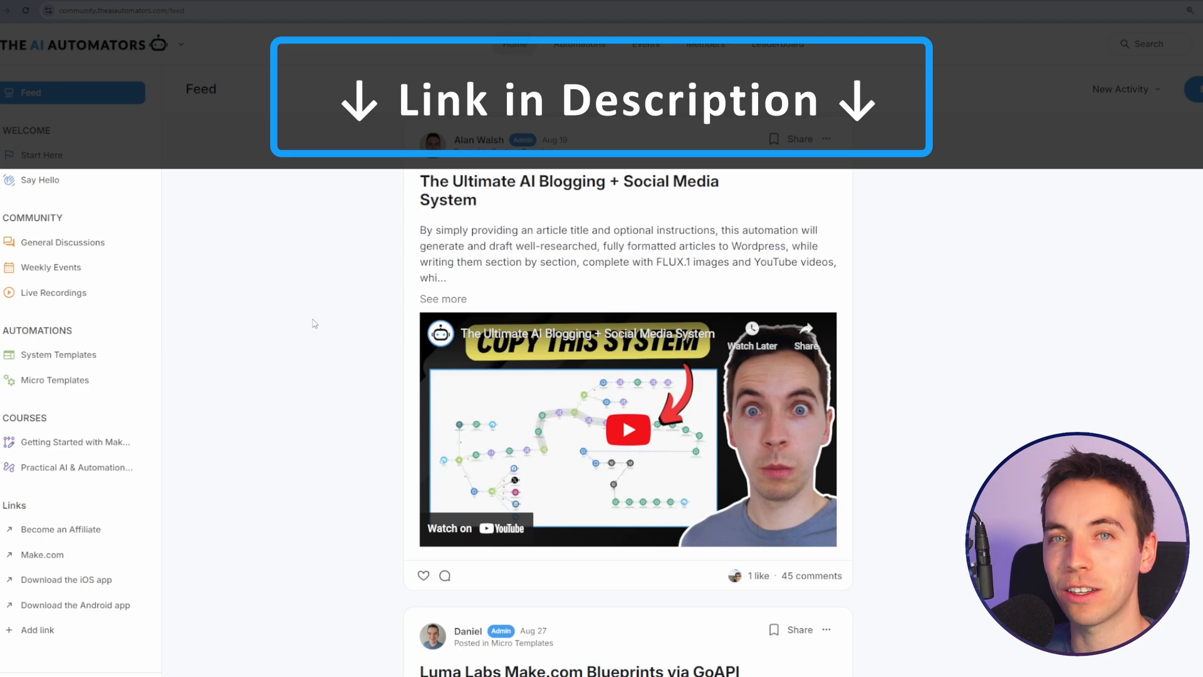
scroll(down, 3)
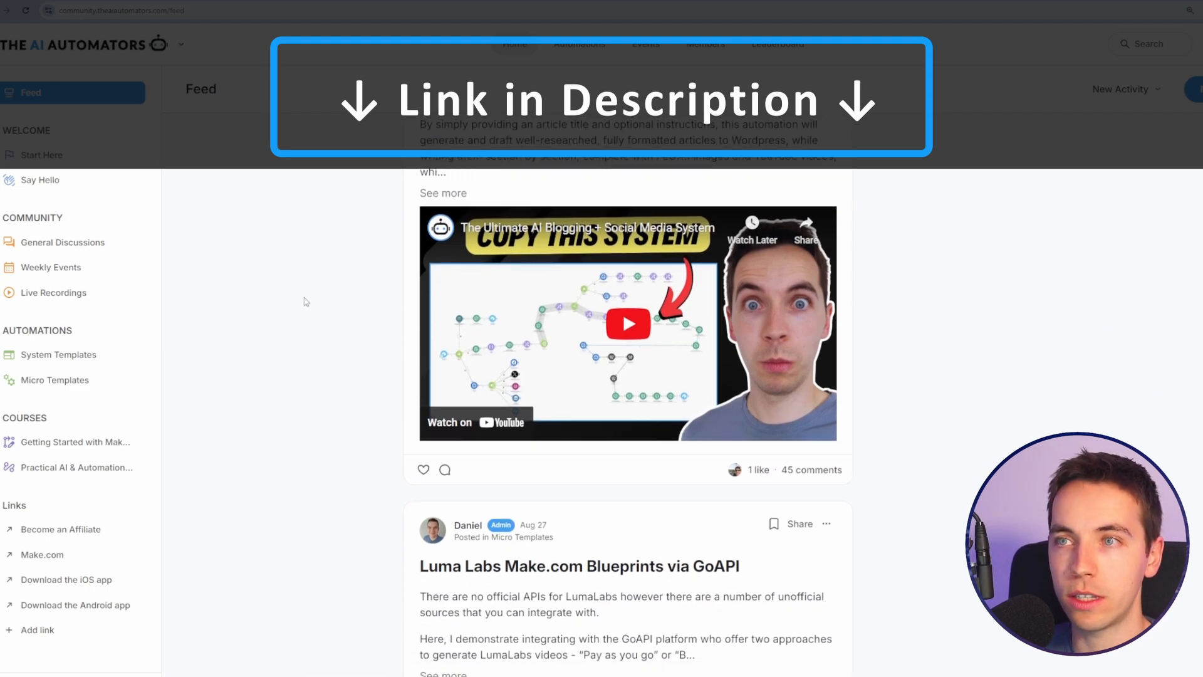
scroll(down, 3)
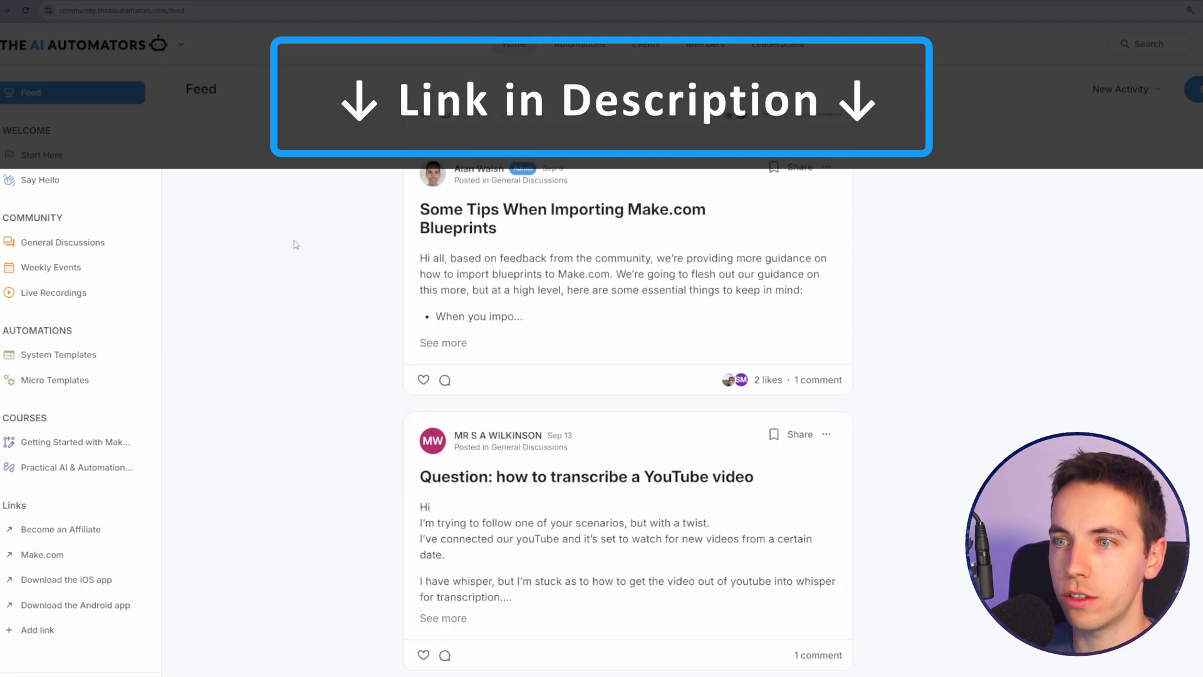